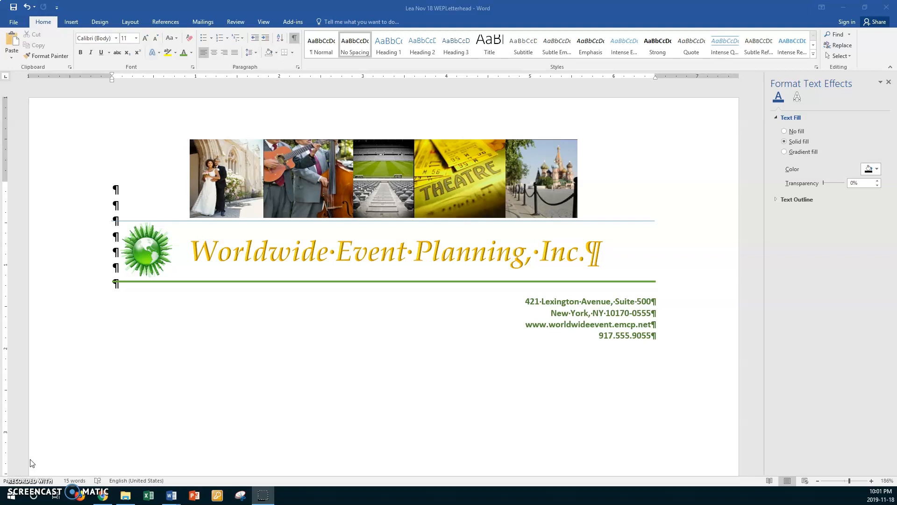
mouse_move(228, 342)
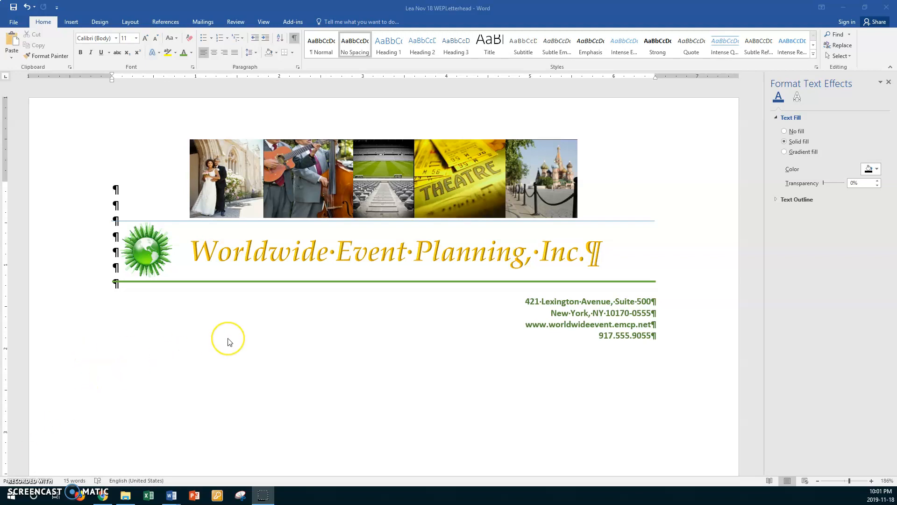
mouse_move(228, 342)
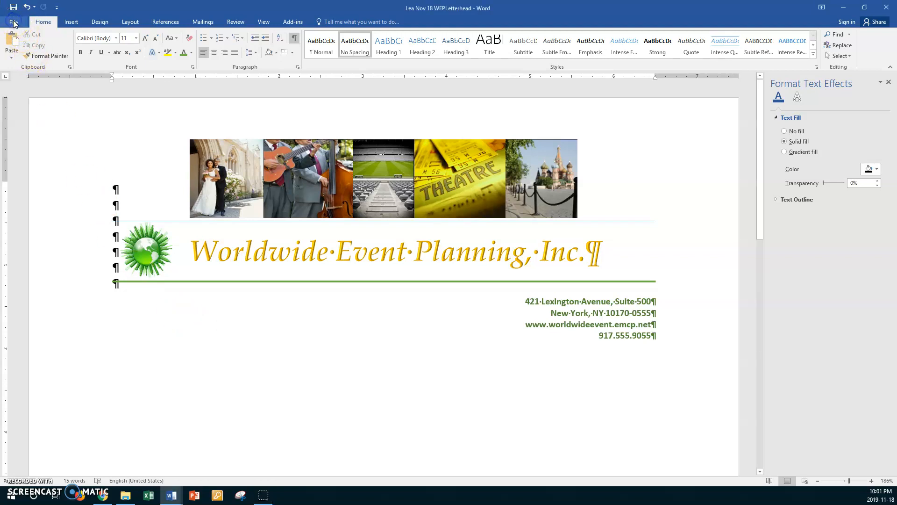
- Start saving the letterhead as a new copy on this PC
click(14, 21)
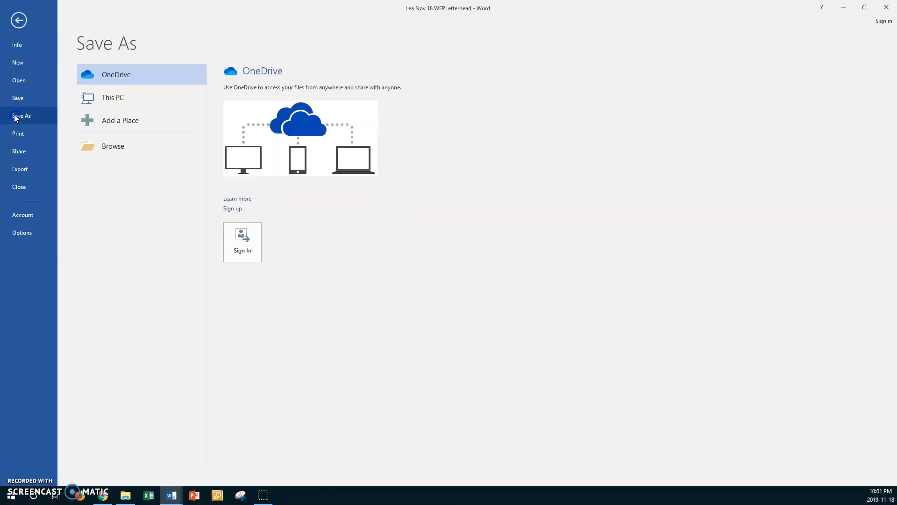
click(112, 97)
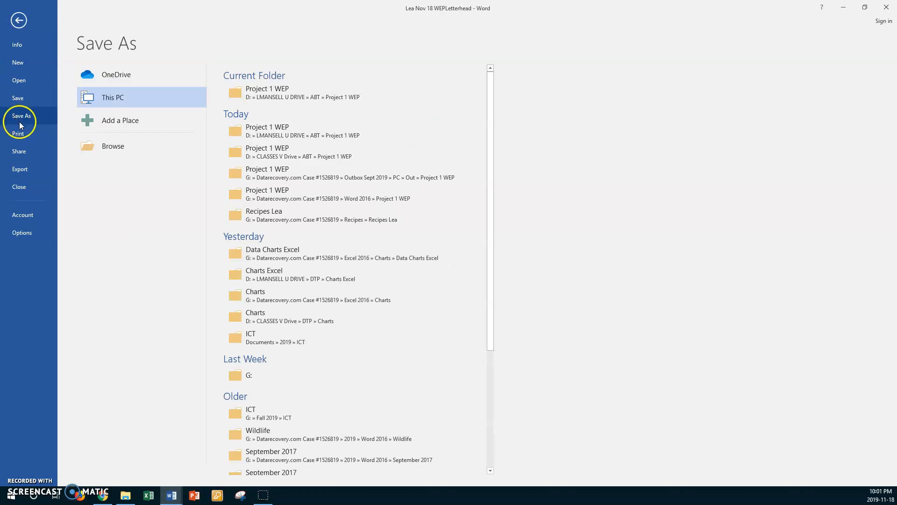
click(266, 92)
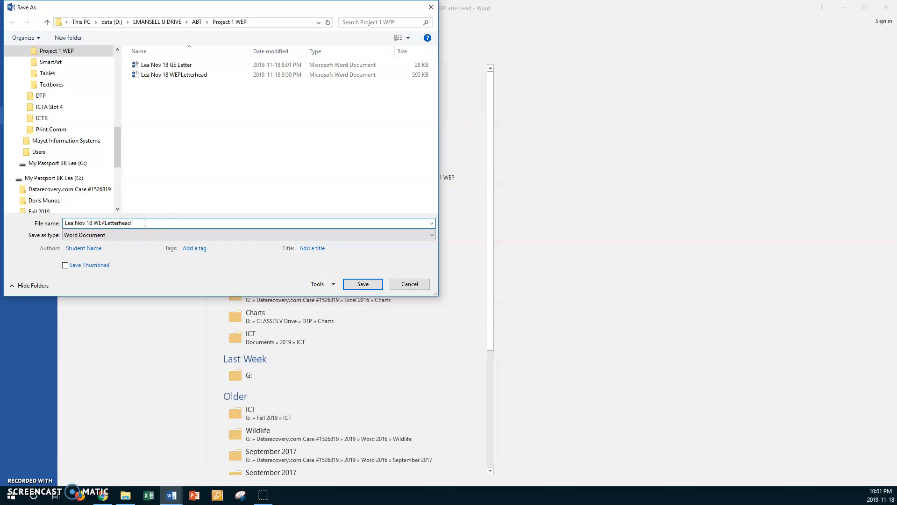
- Save it as a Word Template named 'Lea Nov 18 WEPLetterhead Envelope template' in Custom Office Templates
text(E)
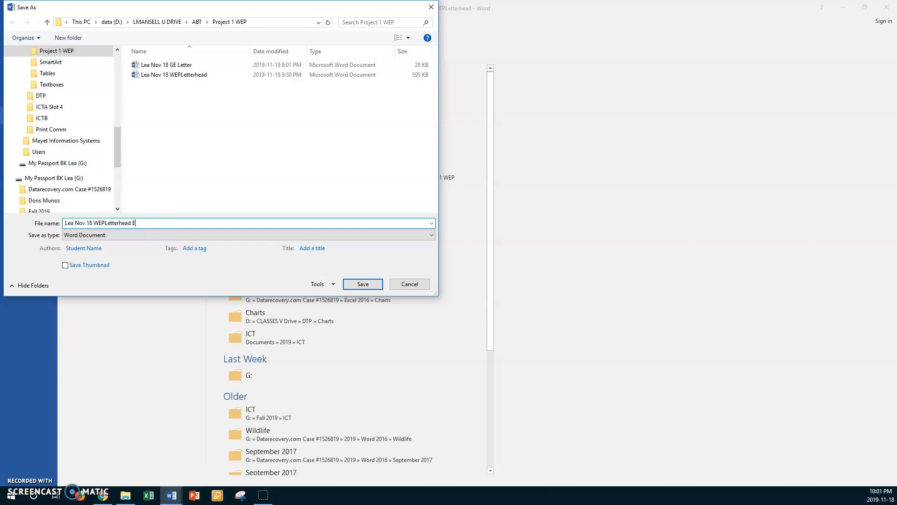
text(nvelope)
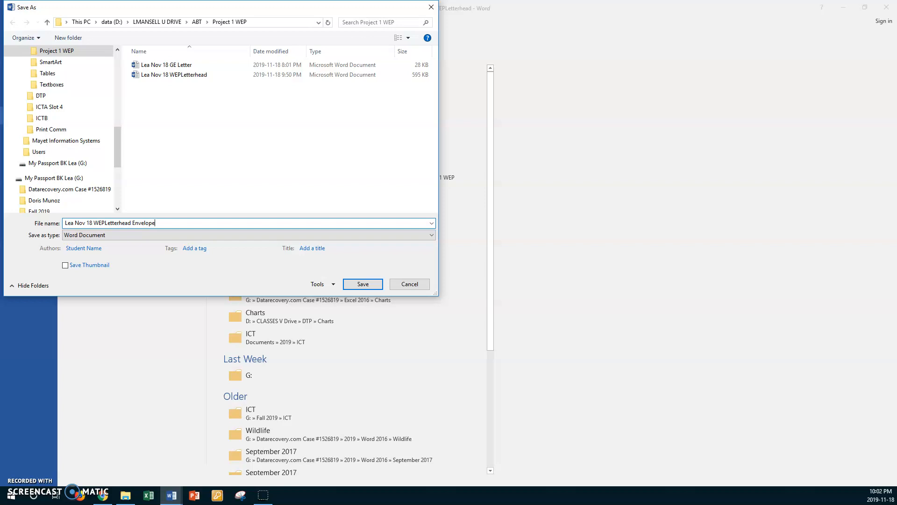
text(template)
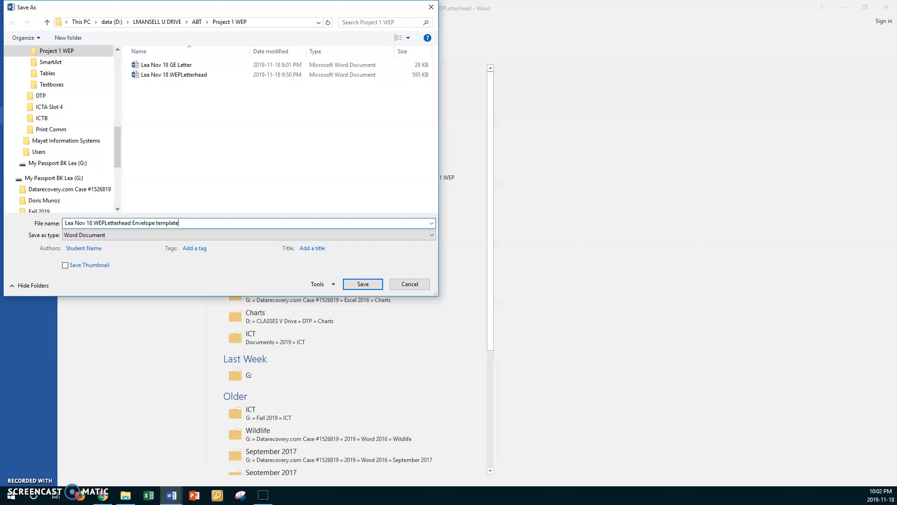
click(429, 235)
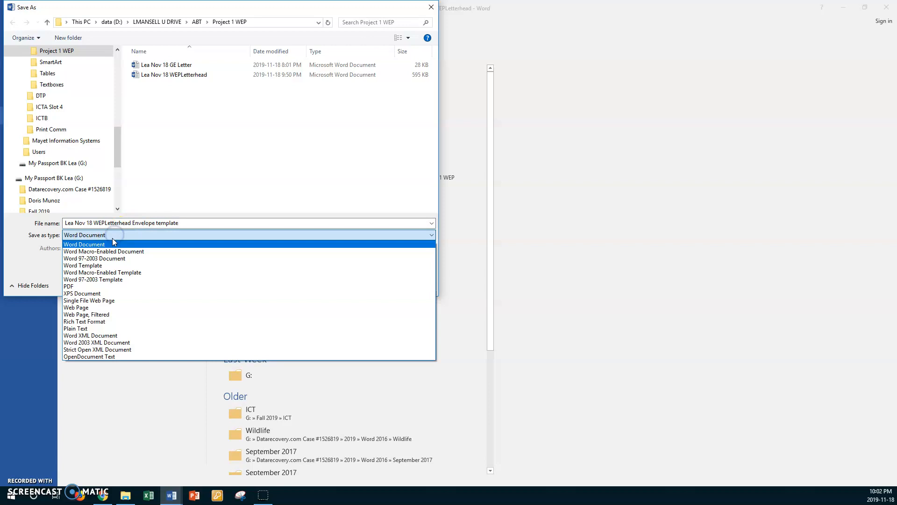
click(83, 264)
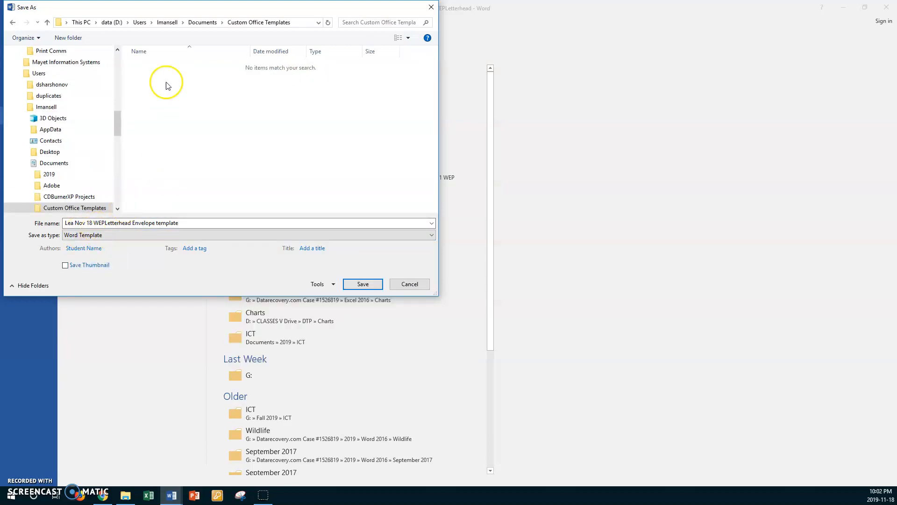
mouse_move(173, 125)
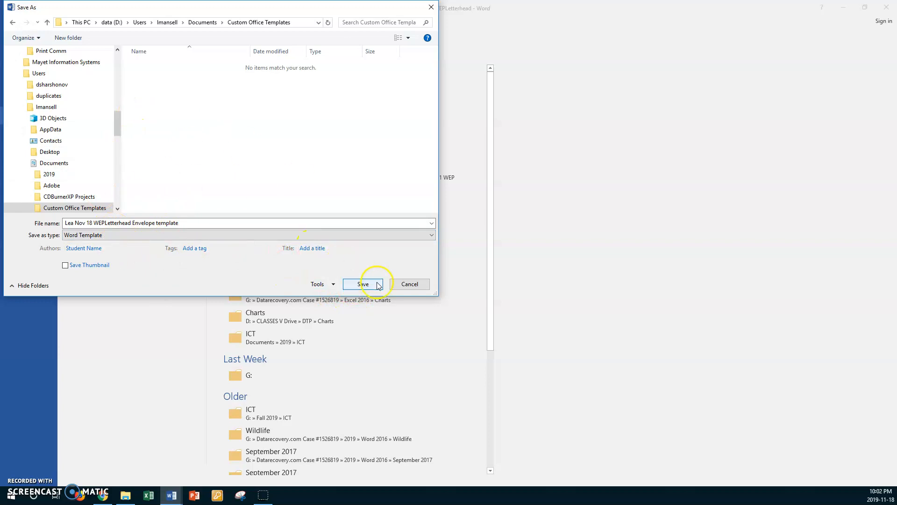
click(363, 284)
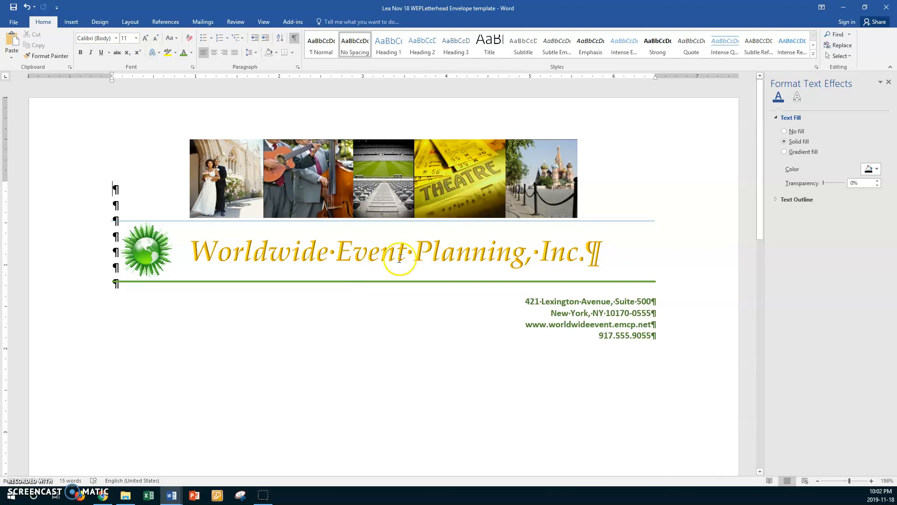
mouse_move(236, 51)
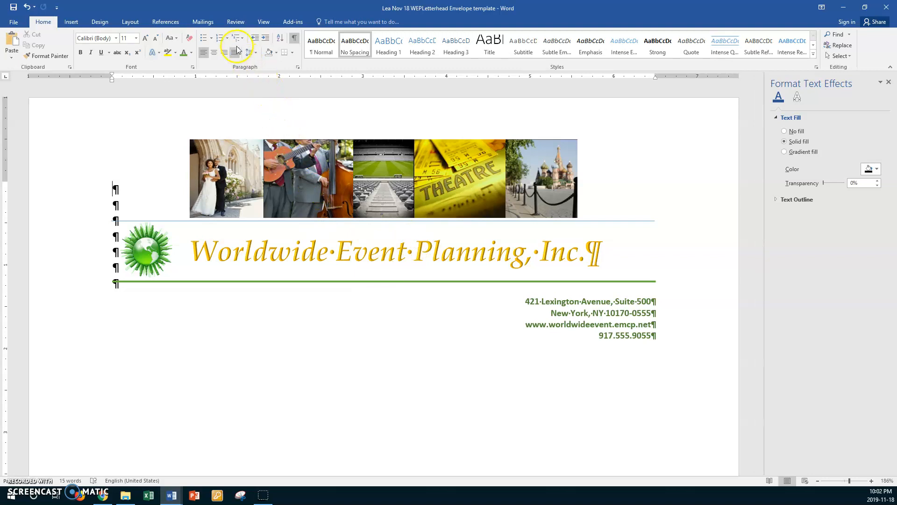
mouse_move(203, 22)
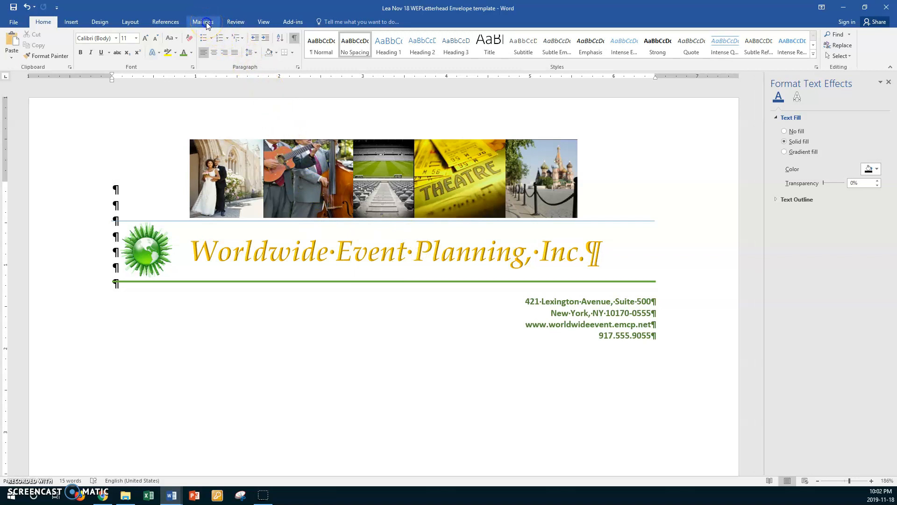
- Show the Mailings ribbon with the envelope tools
click(201, 22)
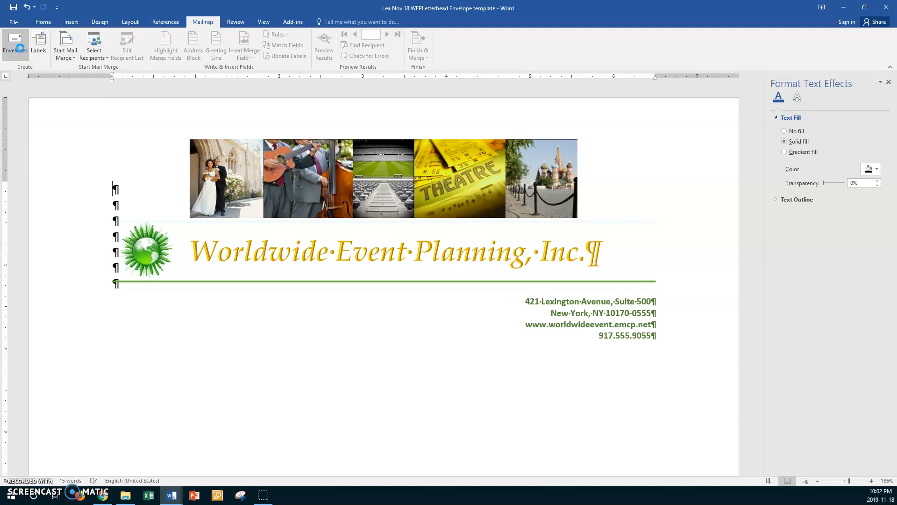
- Insert a Size 10 envelope with the return address omitted as a new section before the letterhead
click(14, 46)
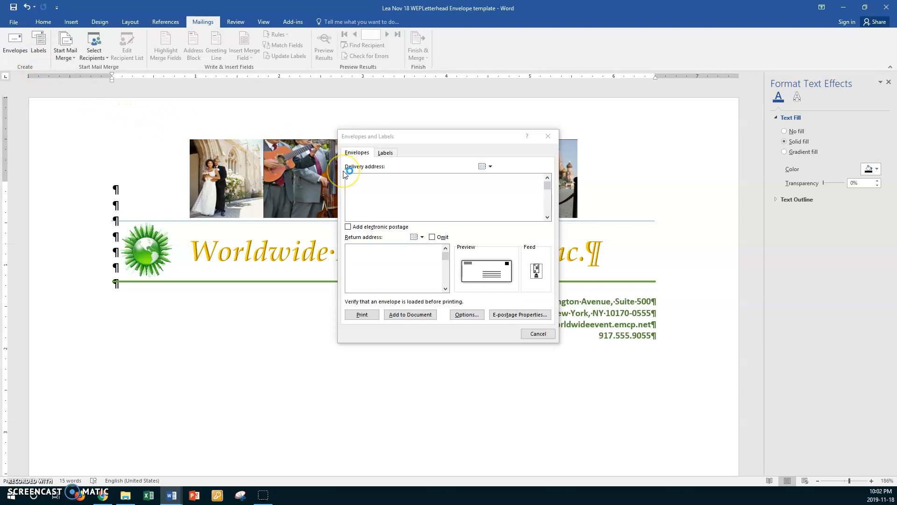
mouse_move(345, 174)
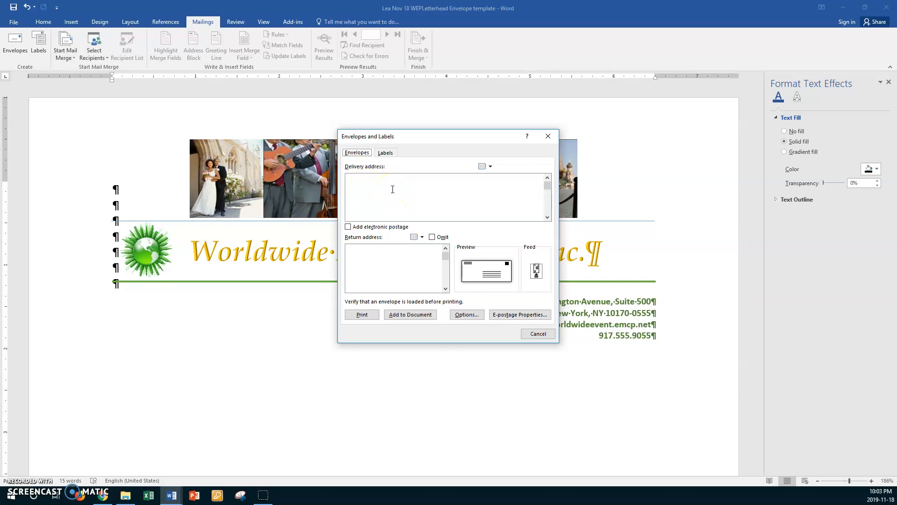
mouse_move(389, 190)
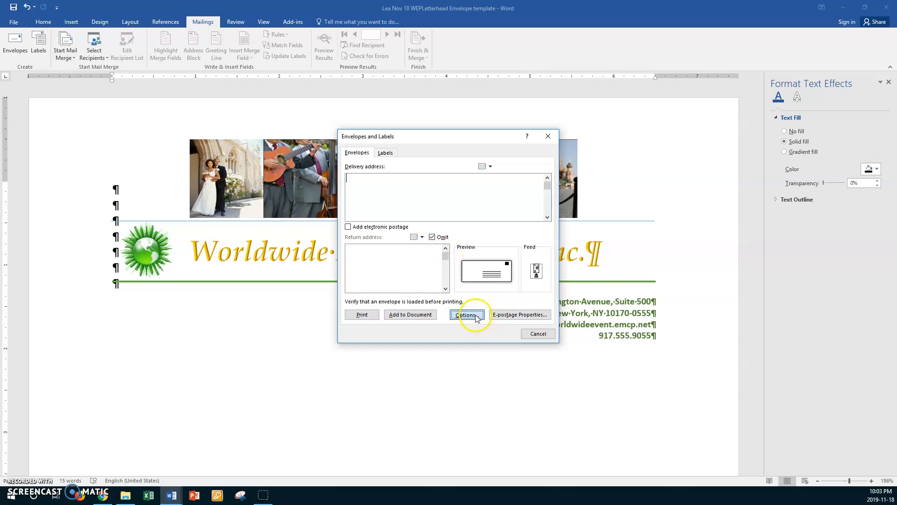
click(467, 314)
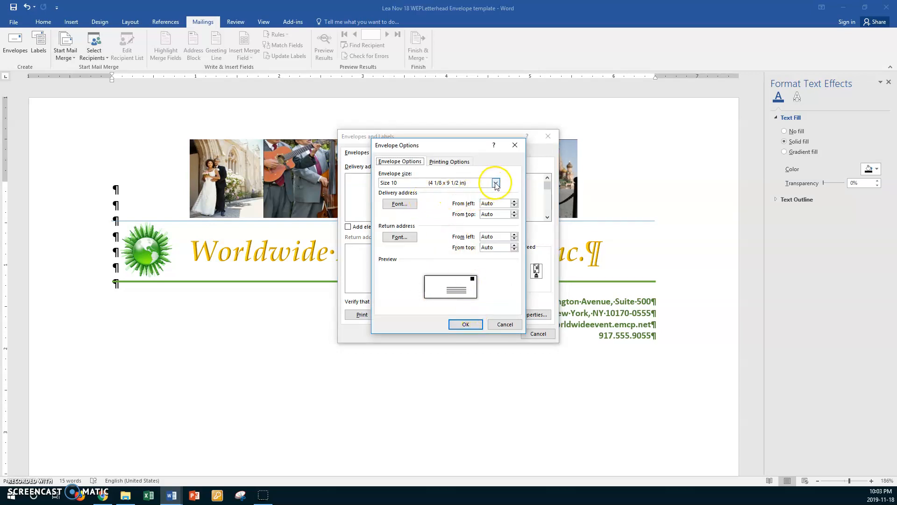
click(495, 182)
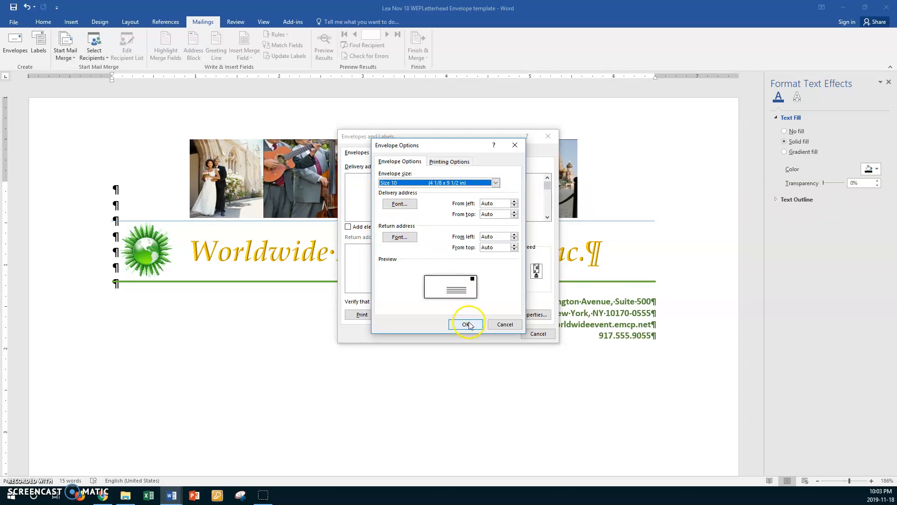
click(466, 325)
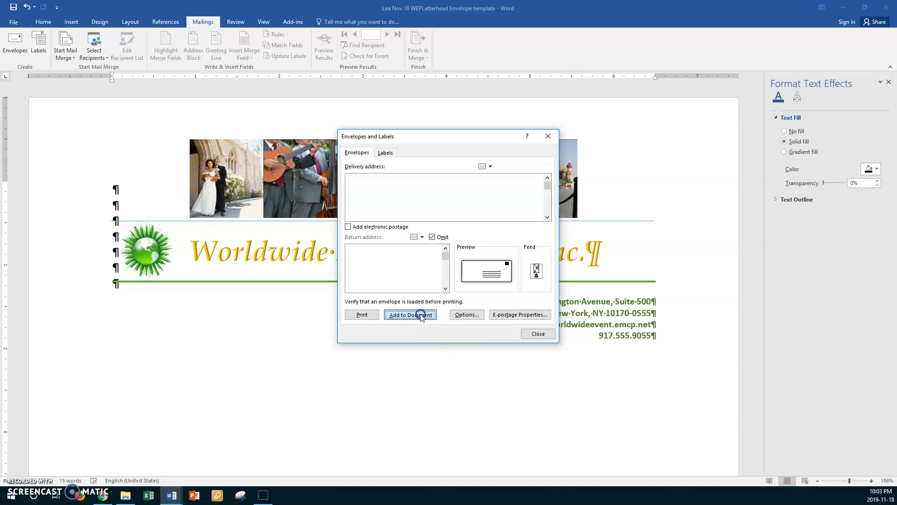
click(410, 315)
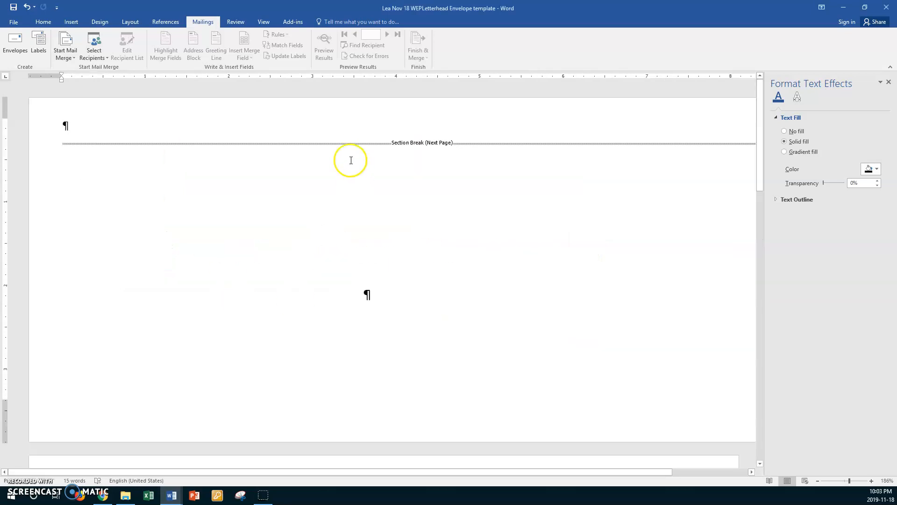
- From the View ribbon, scroll over the blank envelope page and the letterhead below it
click(263, 22)
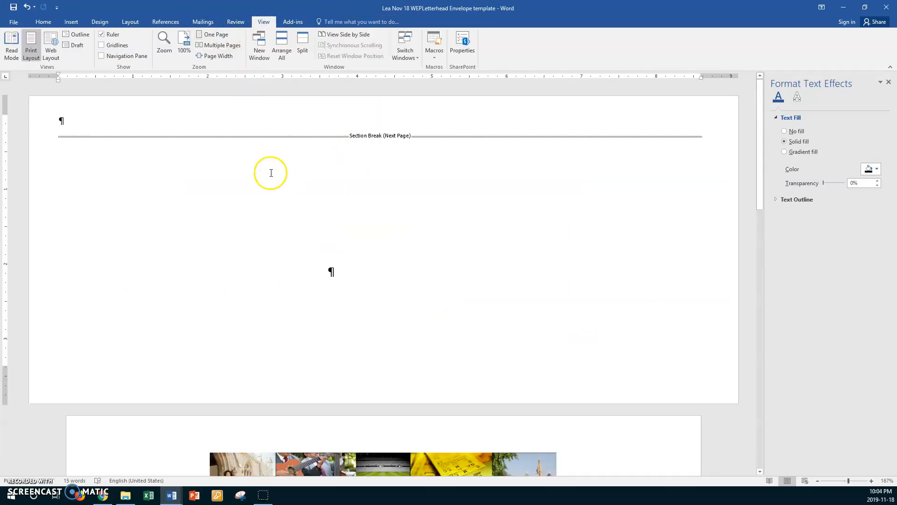
scroll(down, 3)
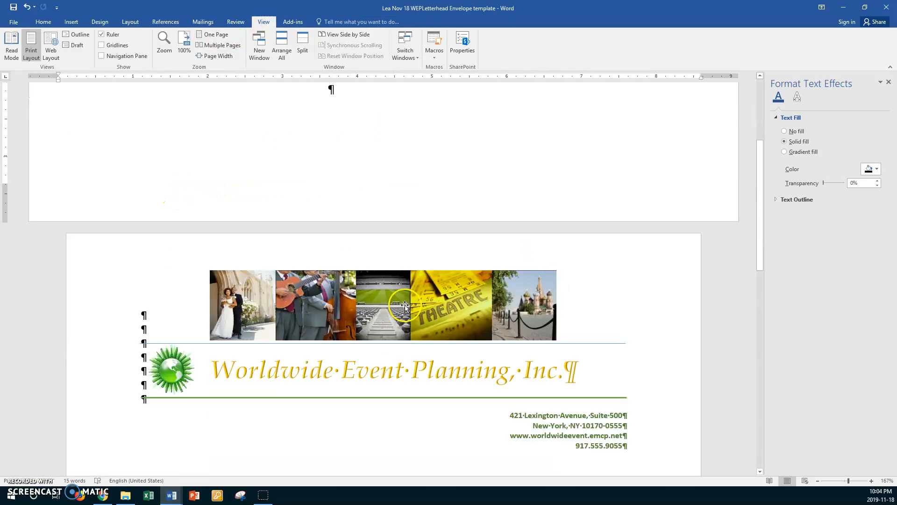
scroll(down, 3)
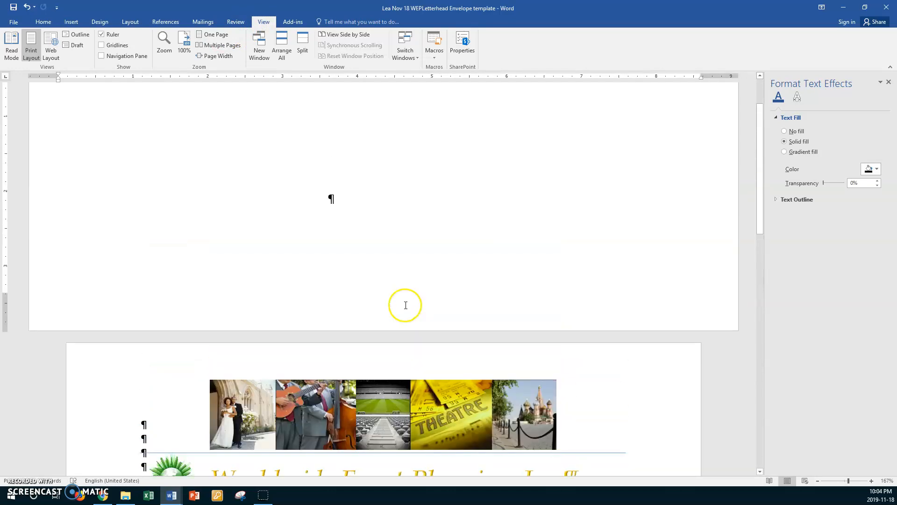
scroll(down, 3)
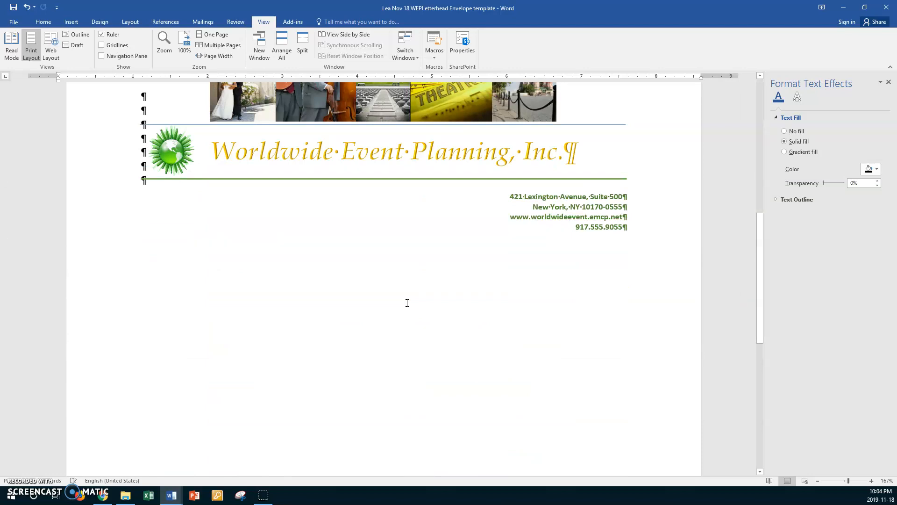
scroll(up, 3)
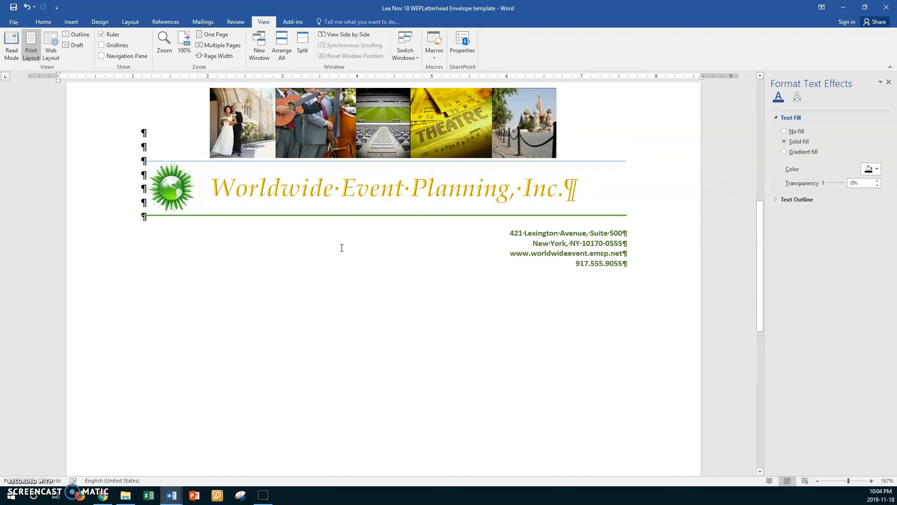
mouse_move(352, 298)
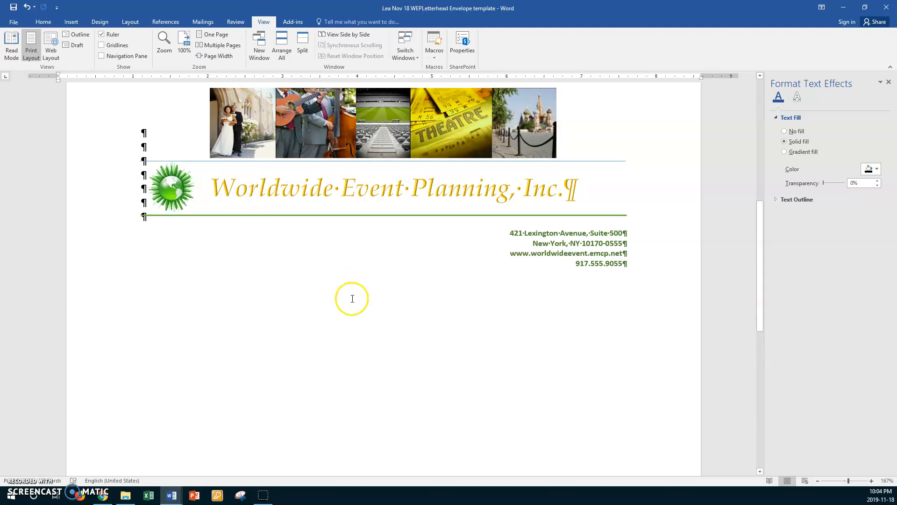
- Select the gold Worldwide Event Planning, Inc. name text box on the letterhead
click(418, 187)
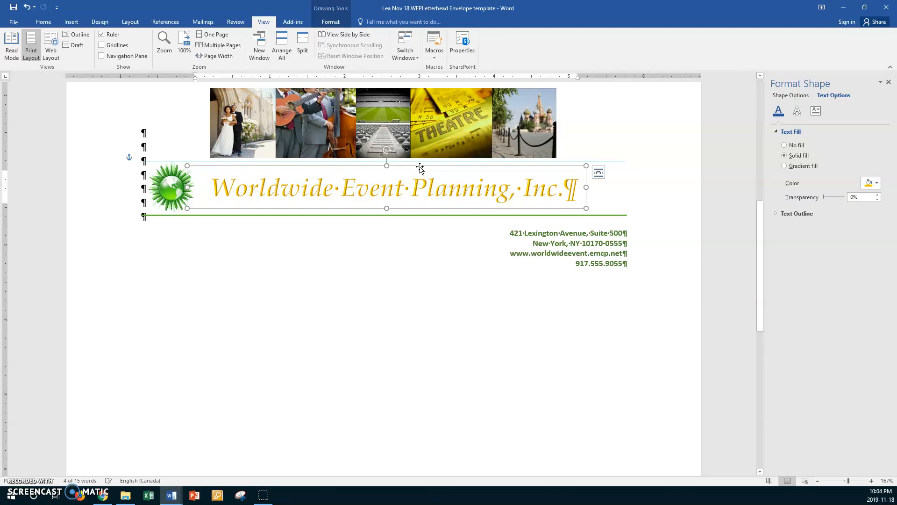
mouse_move(423, 169)
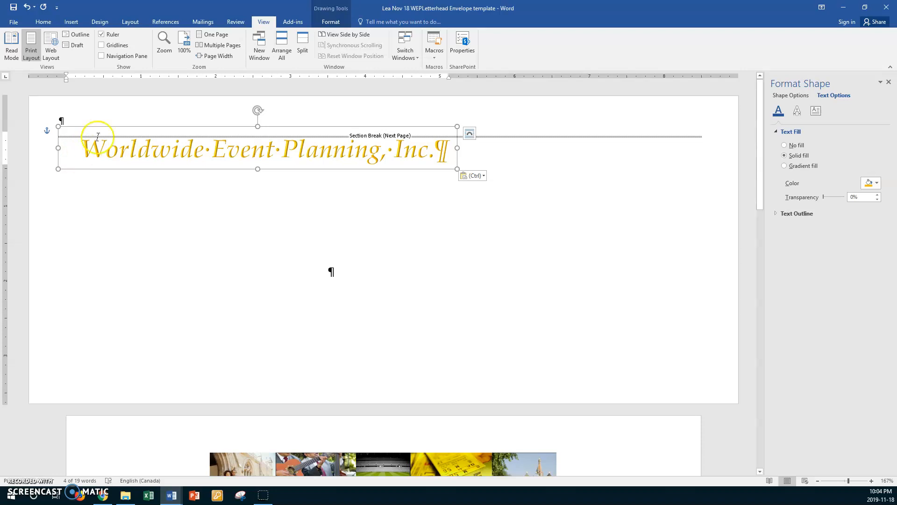
- Rotate the copied company name box left 90° so it reads vertically on the envelope page
click(331, 22)
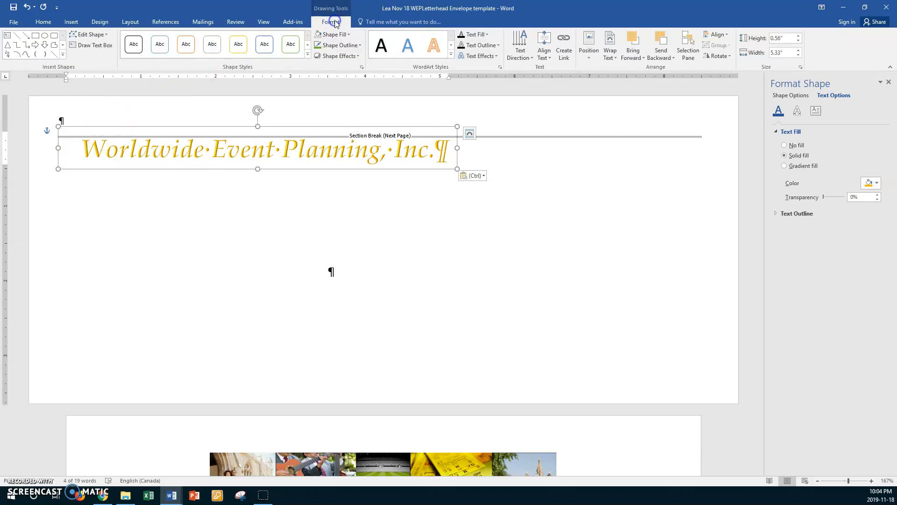
mouse_move(720, 55)
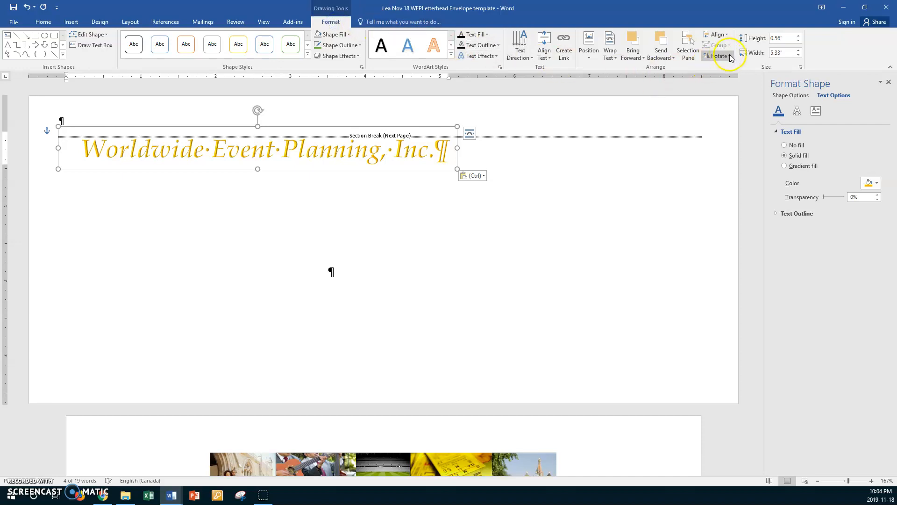
click(718, 56)
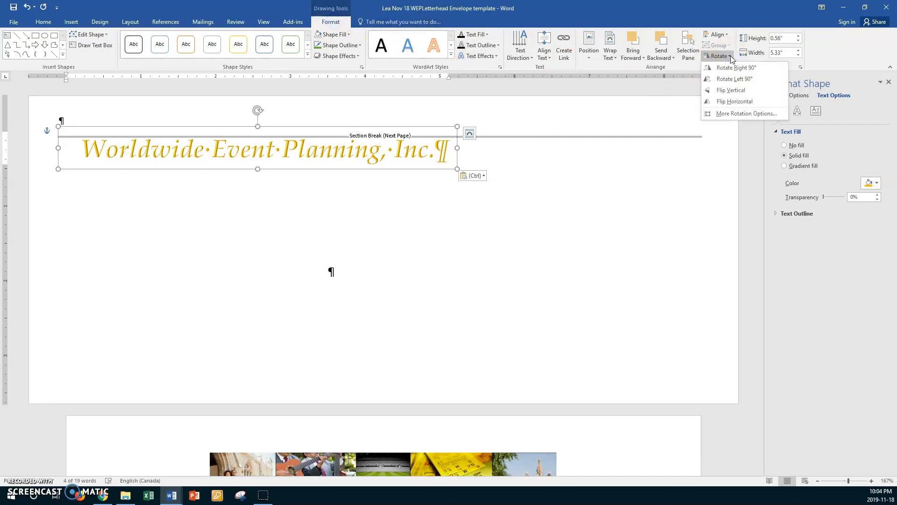
click(734, 79)
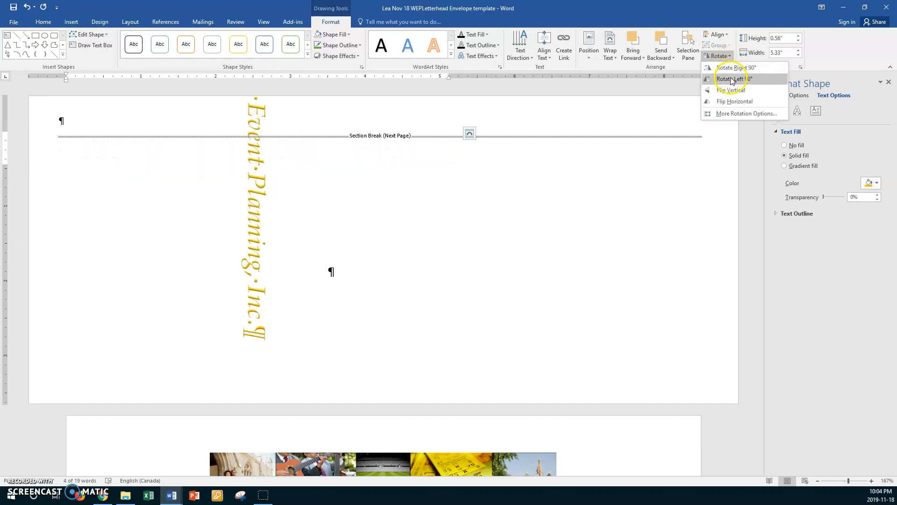
click(735, 79)
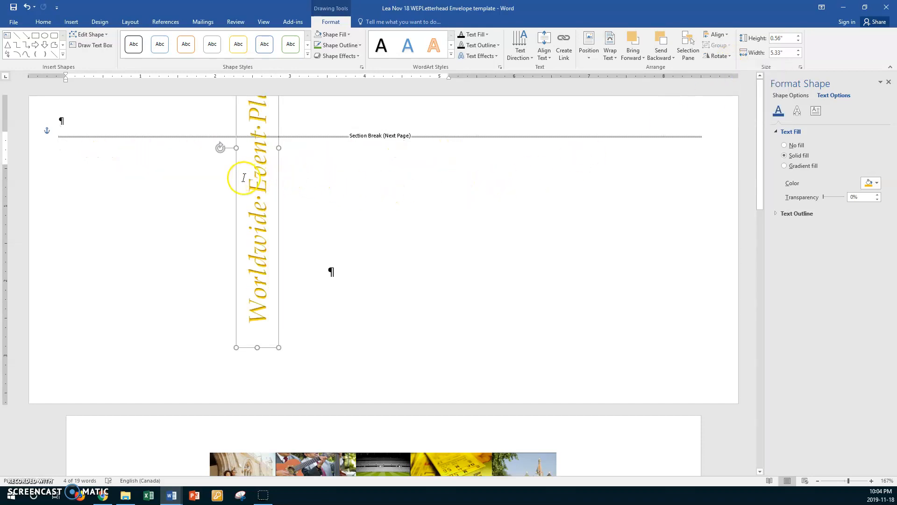
mouse_move(240, 176)
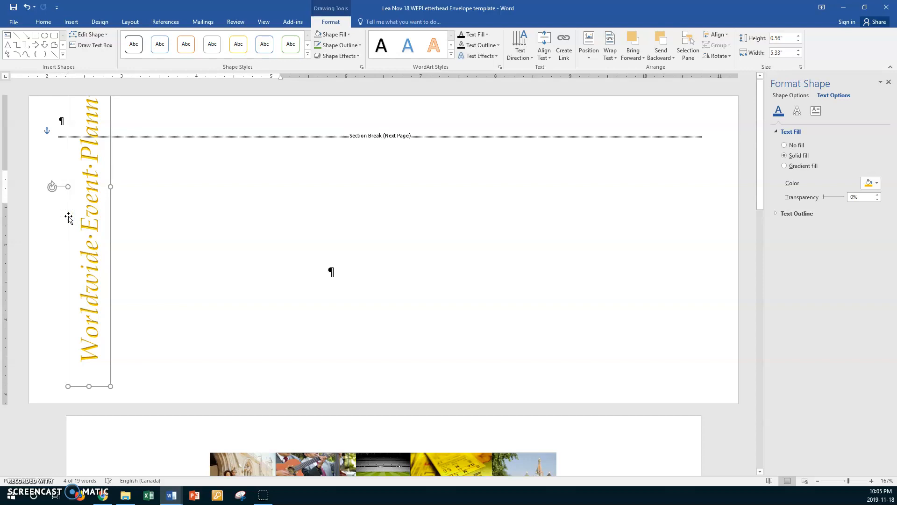
mouse_move(578, 75)
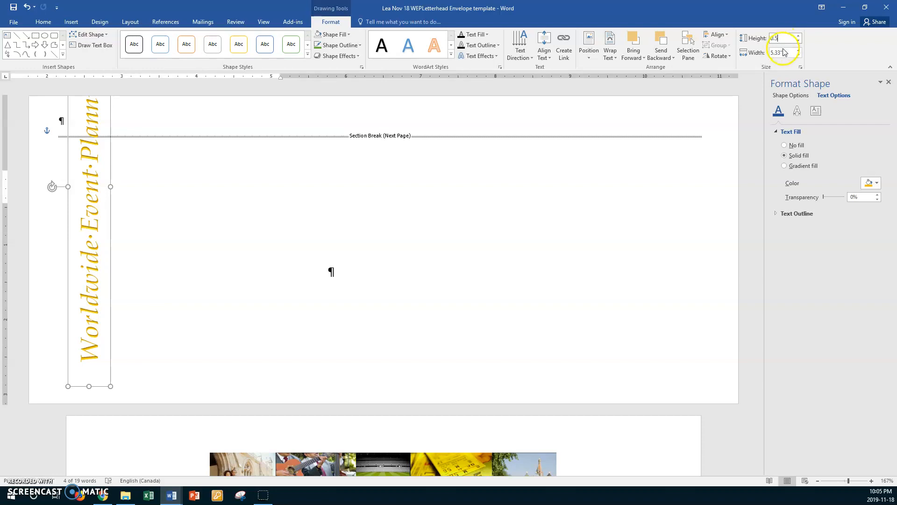
- Resize the rotated company name box to about 0.56 by 3.8 inches
triple_click(776, 53)
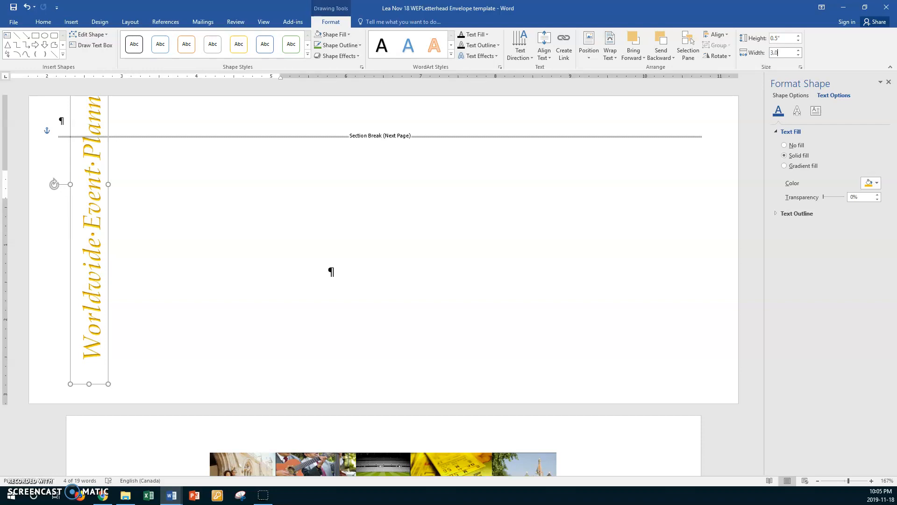
key(Delete)
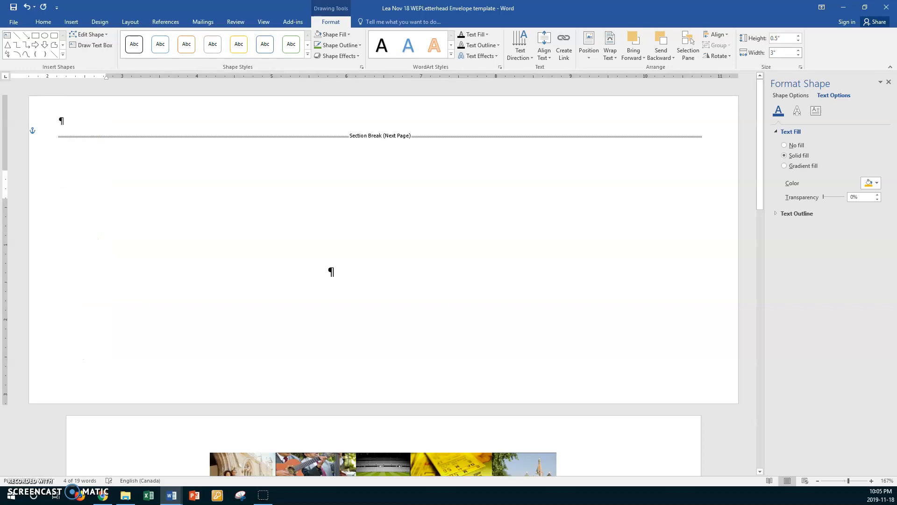
scroll(down, 3)
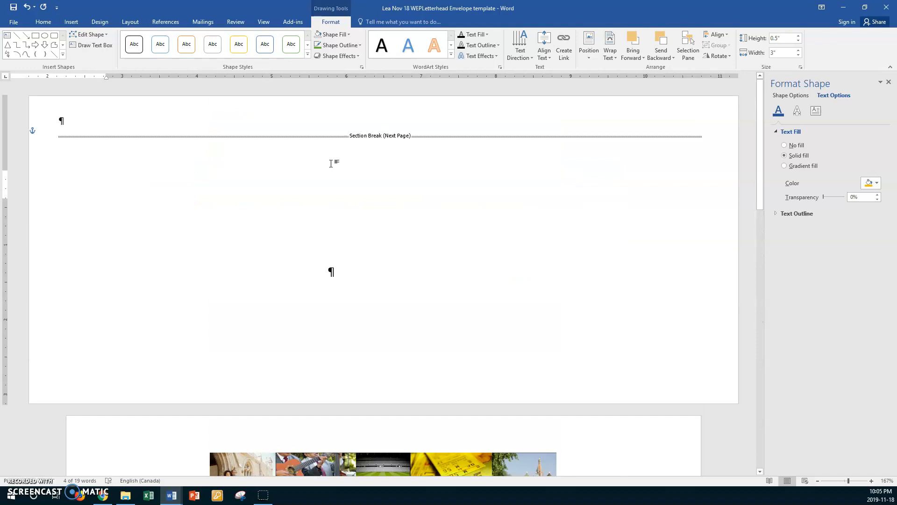
mouse_move(384, 169)
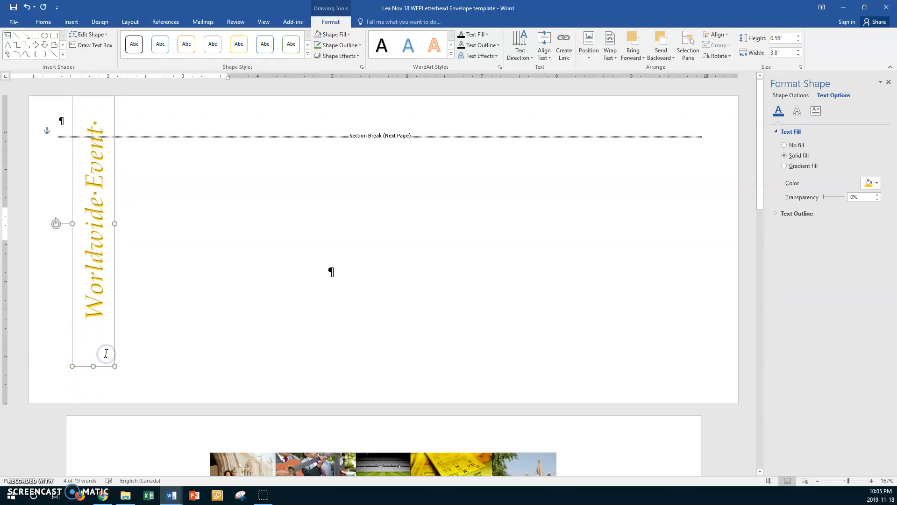
mouse_move(86, 315)
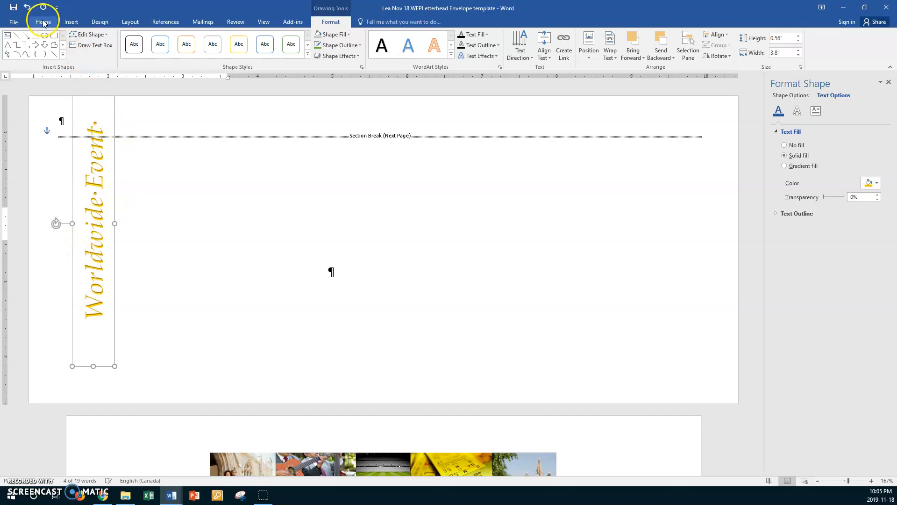
- Reduce the rotated company name's font size to 14 so the full name fits its box
click(43, 22)
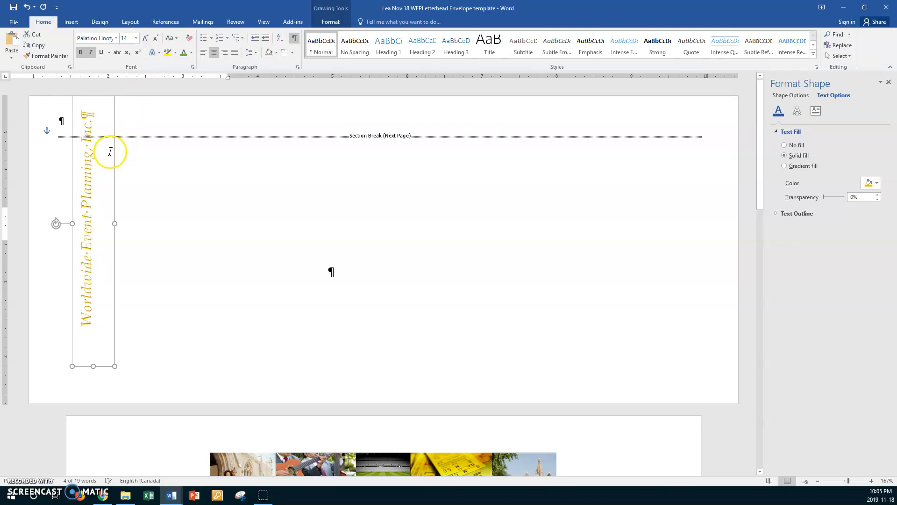
mouse_move(72, 178)
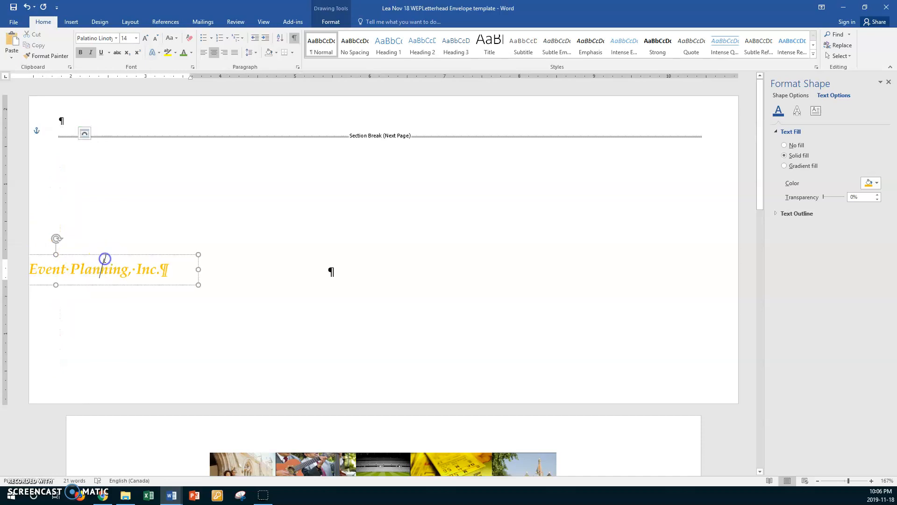
click(175, 223)
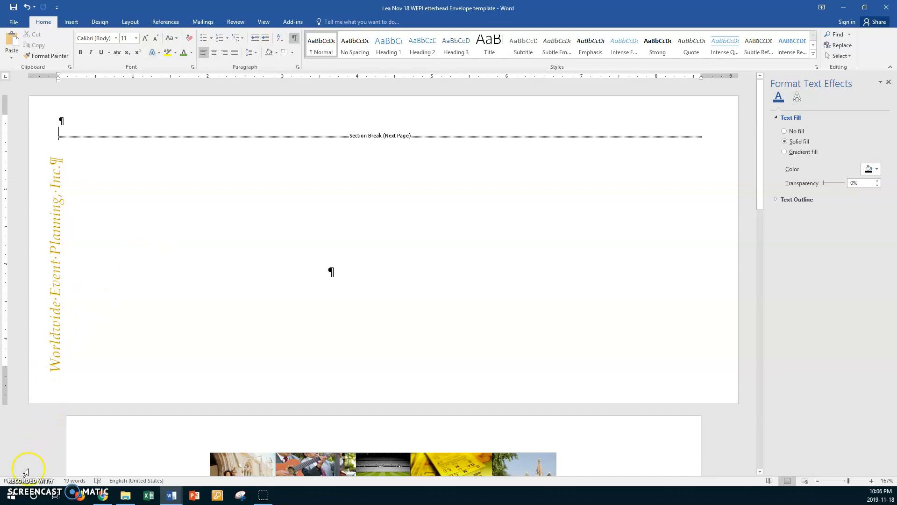
mouse_move(73, 378)
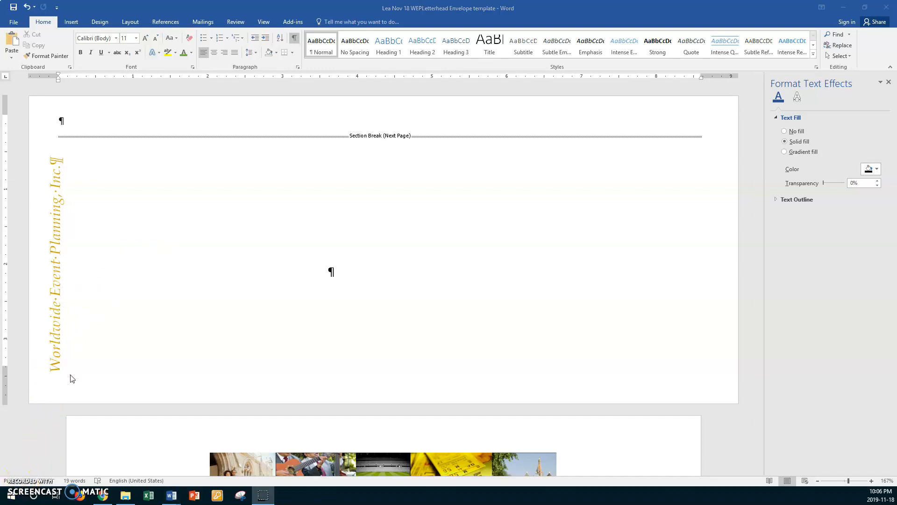
- Scroll down from the envelope page to the letterhead with its globe logo
scroll(down, 3)
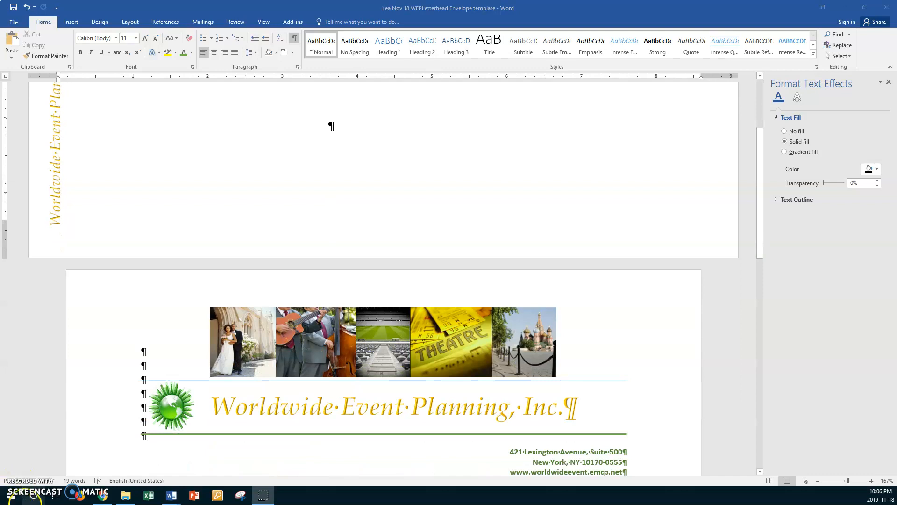
- Copy the globe logo from the letterhead and paste it onto the envelope page
click(170, 406)
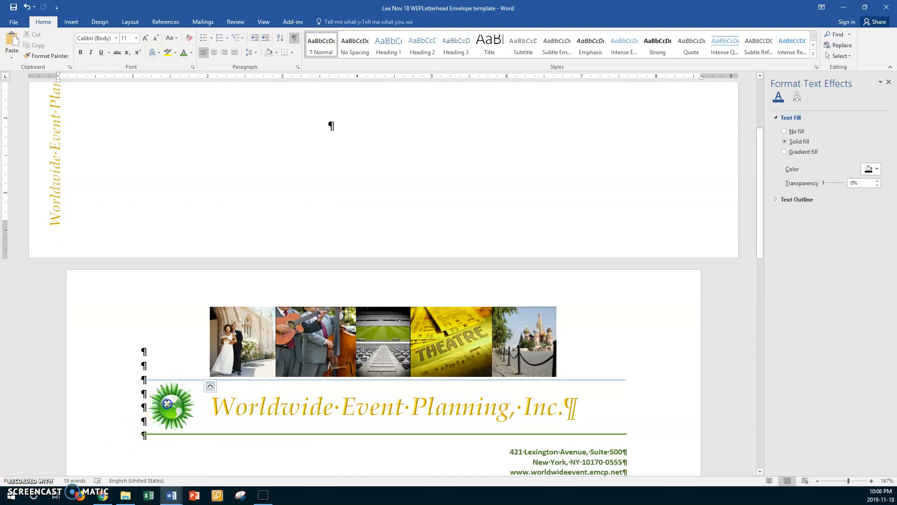
click(170, 407)
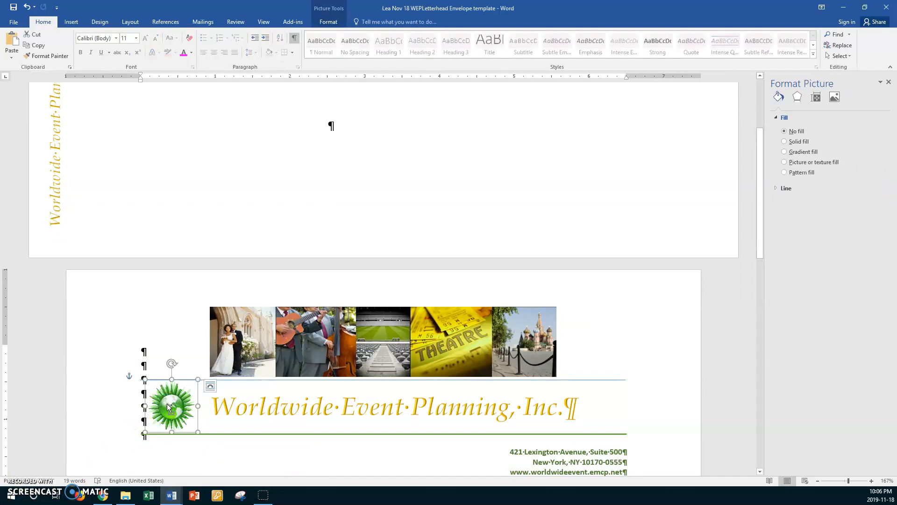
scroll(up, 3)
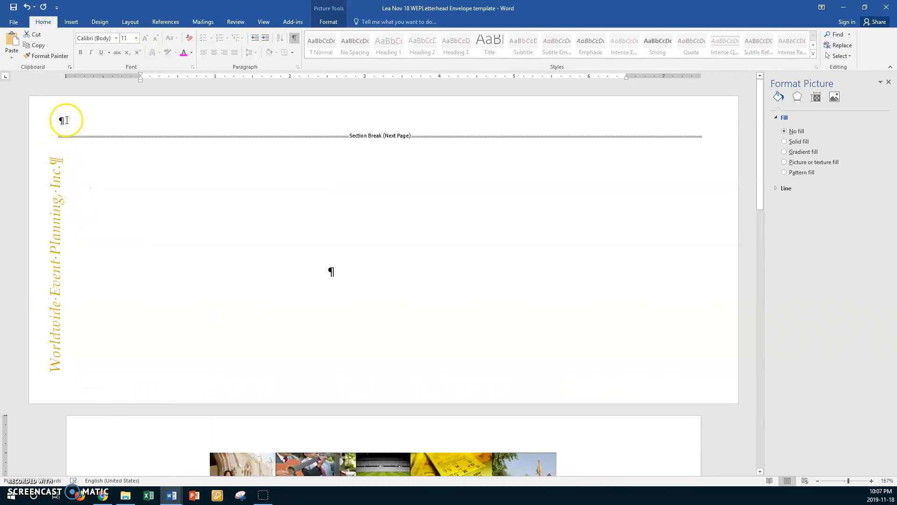
key(ctrl+v)
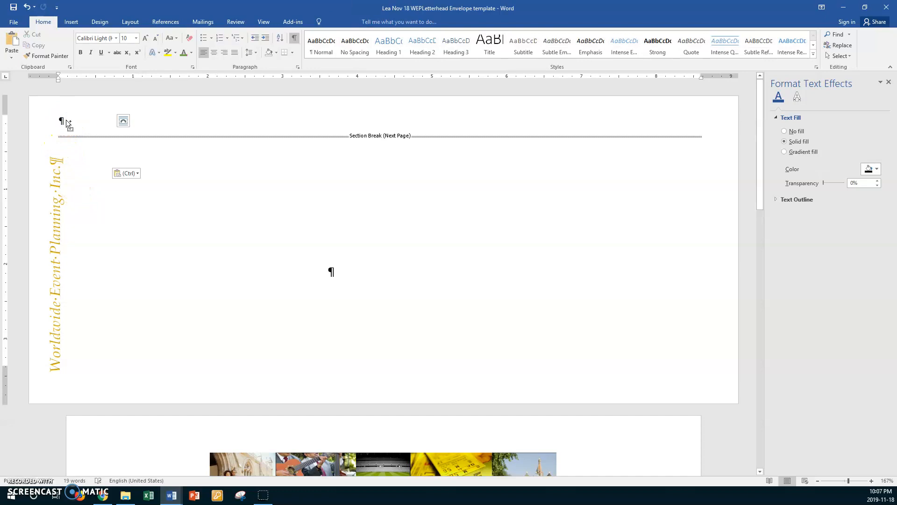
- Drag the pasted globe to the envelope's top-left corner above the vertical company name
click(85, 140)
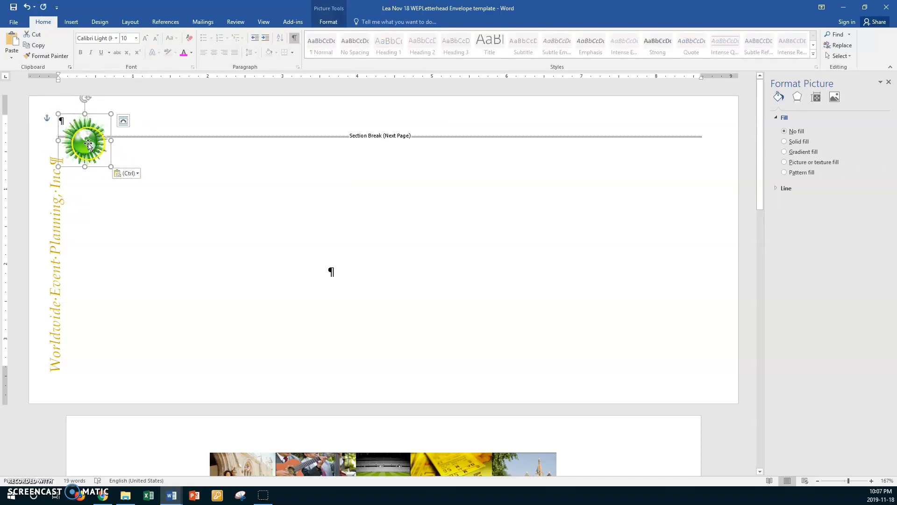
drag(87, 143, 73, 141)
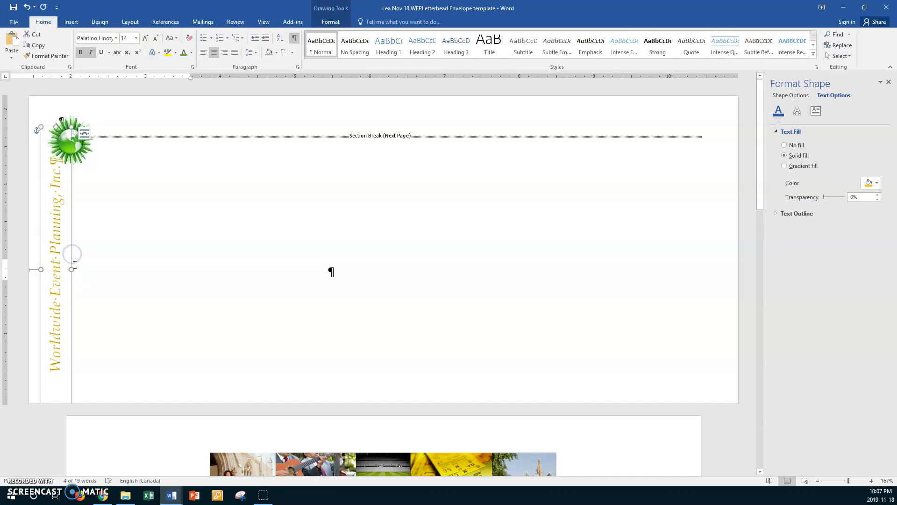
mouse_move(70, 343)
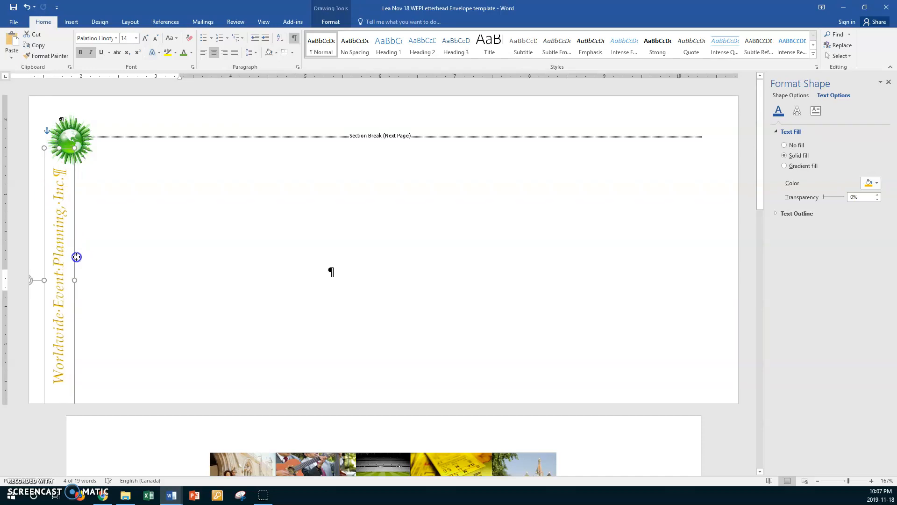
mouse_move(125, 257)
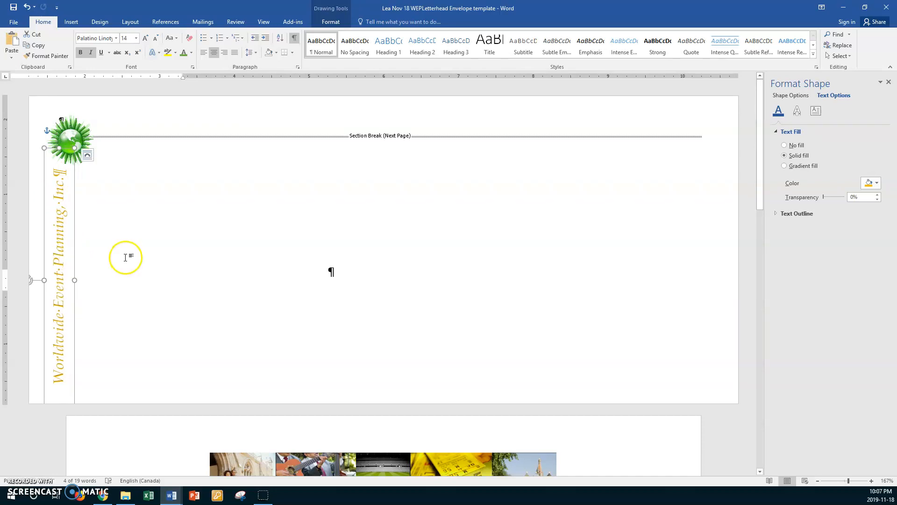
click(137, 242)
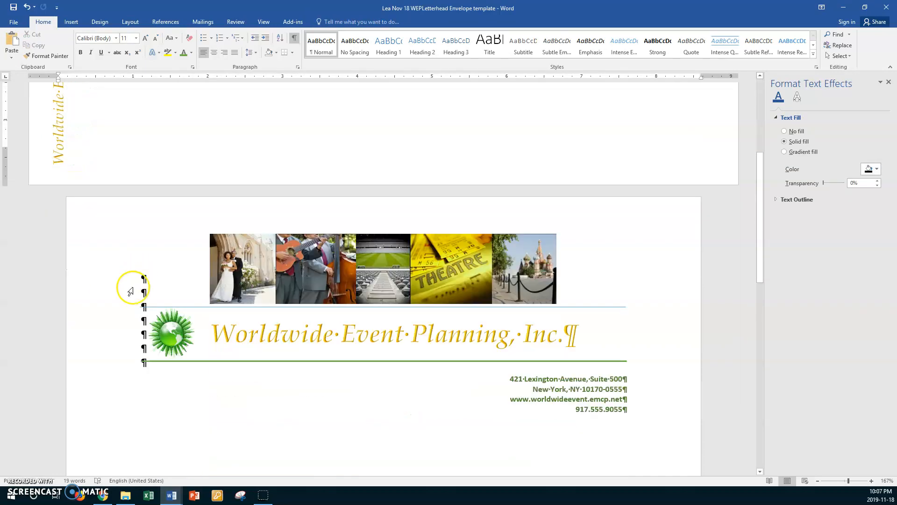
- Delete the website and phone lines from the return address and shrink its box to two lines
click(555, 388)
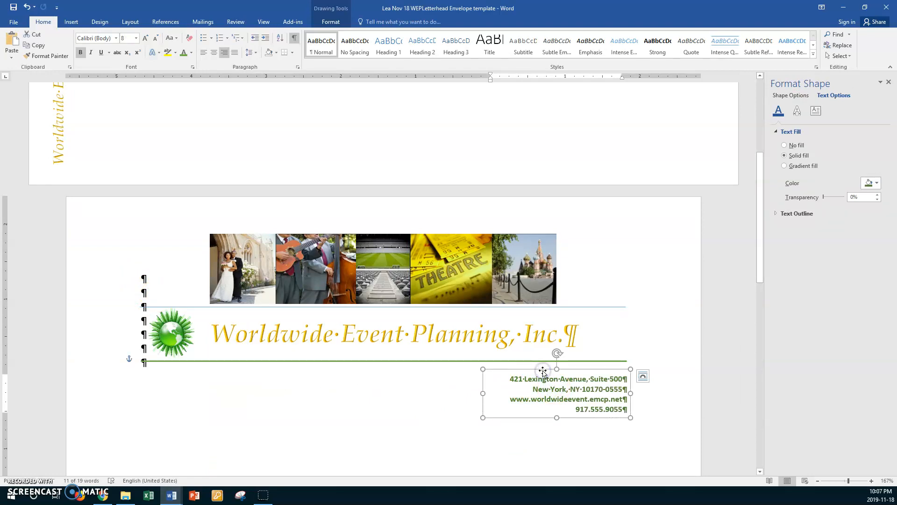
mouse_move(437, 313)
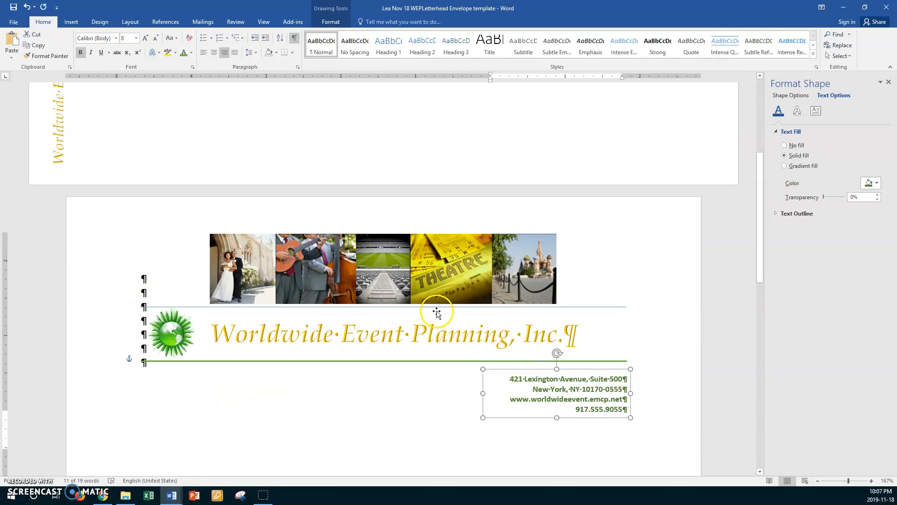
scroll(up, 3)
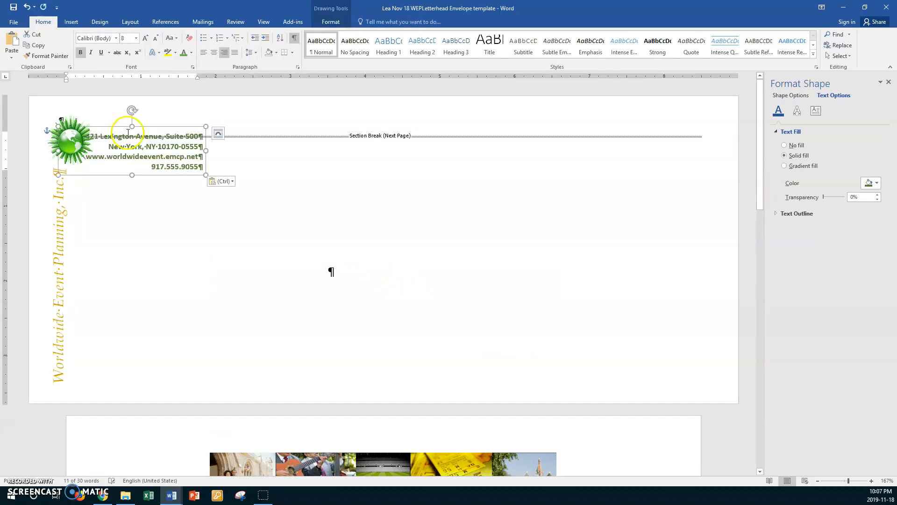
drag(132, 141, 172, 129)
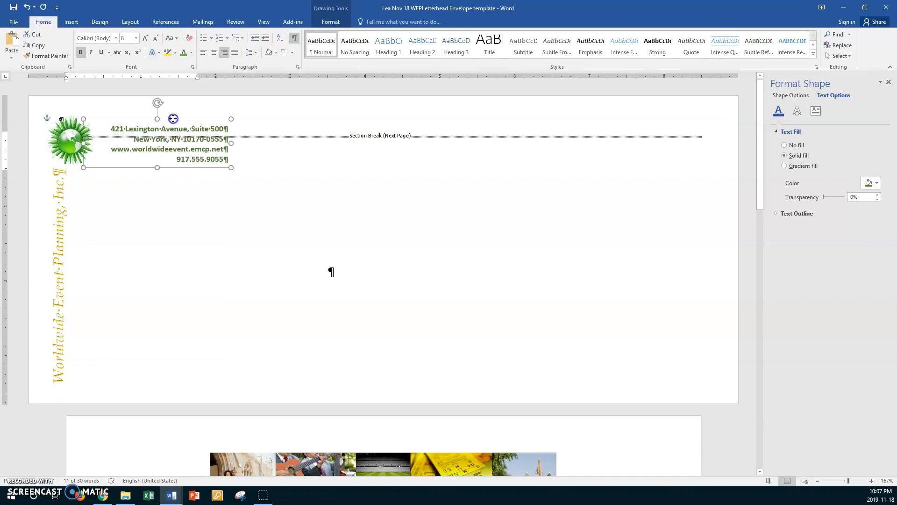
drag(173, 119, 166, 110)
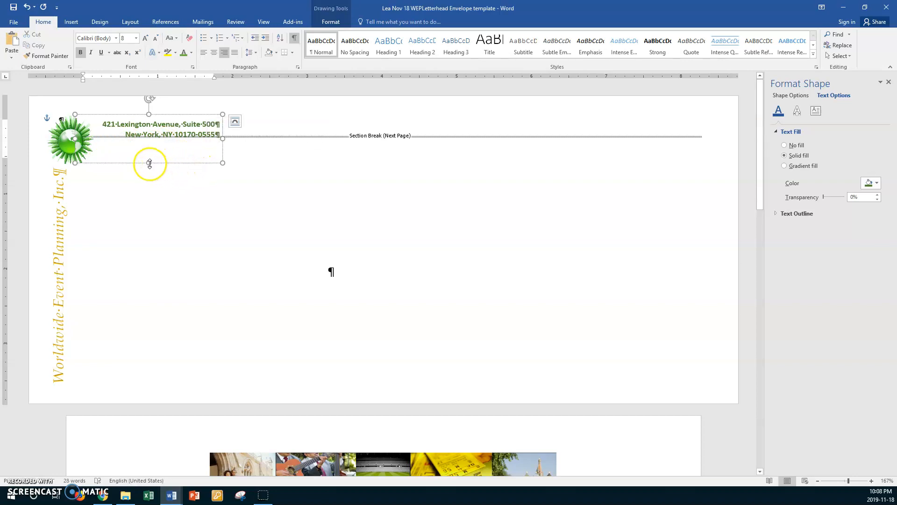
drag(150, 163, 145, 141)
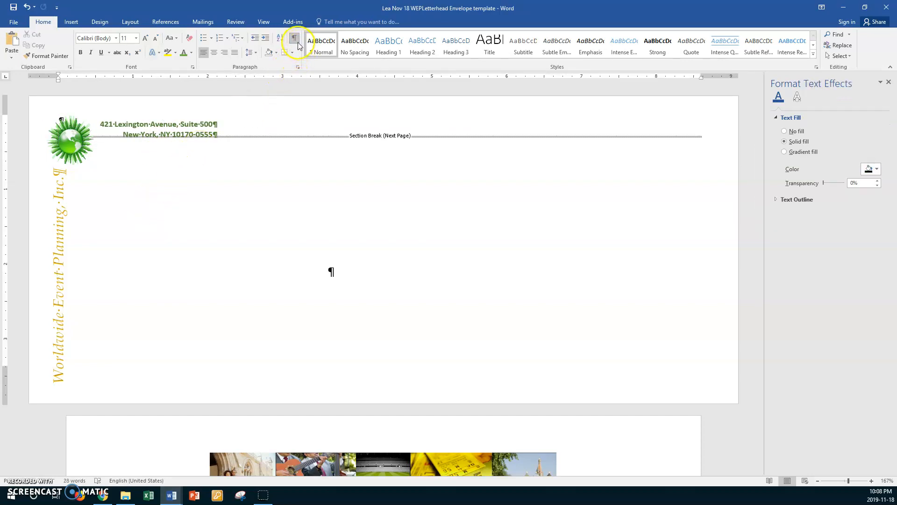
click(294, 37)
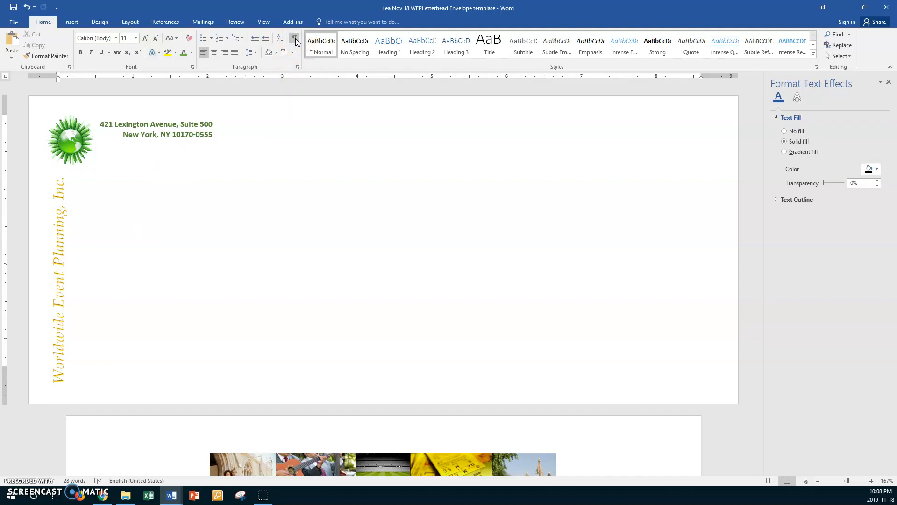
mouse_move(43, 323)
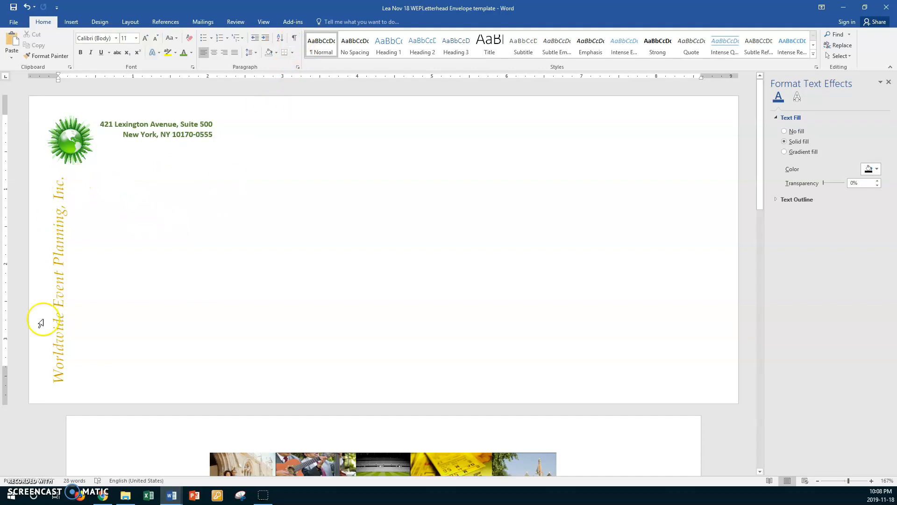
mouse_move(150, 134)
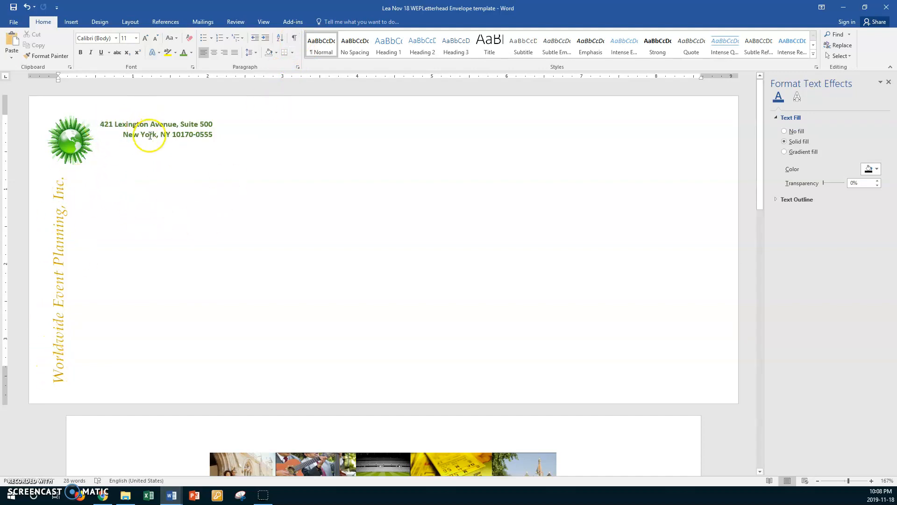
click(154, 129)
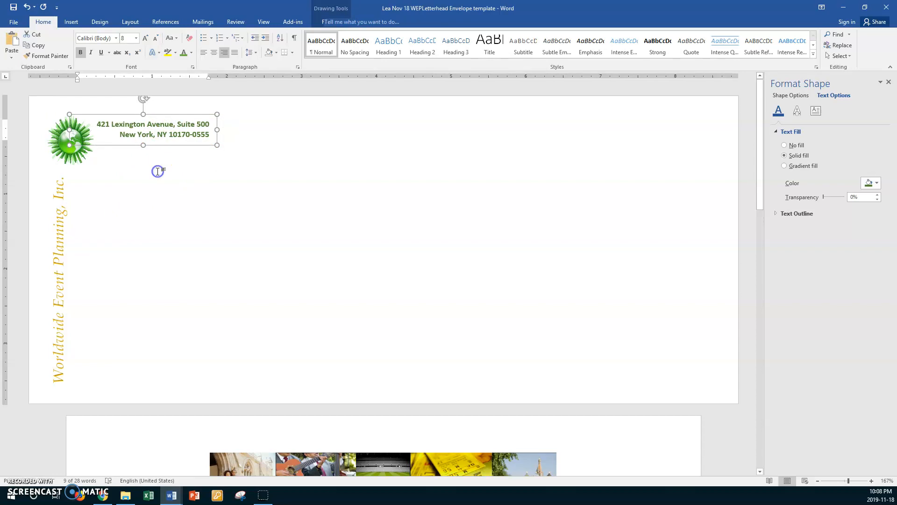
click(293, 37)
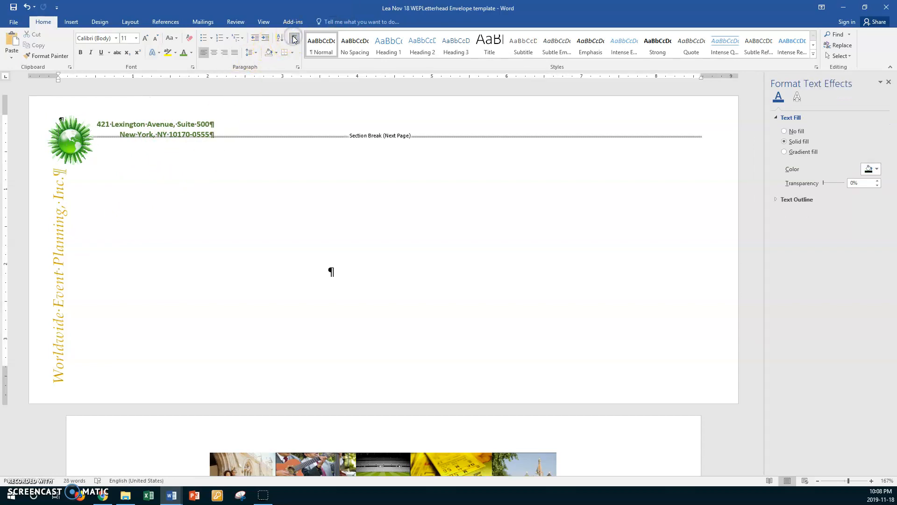
mouse_move(329, 265)
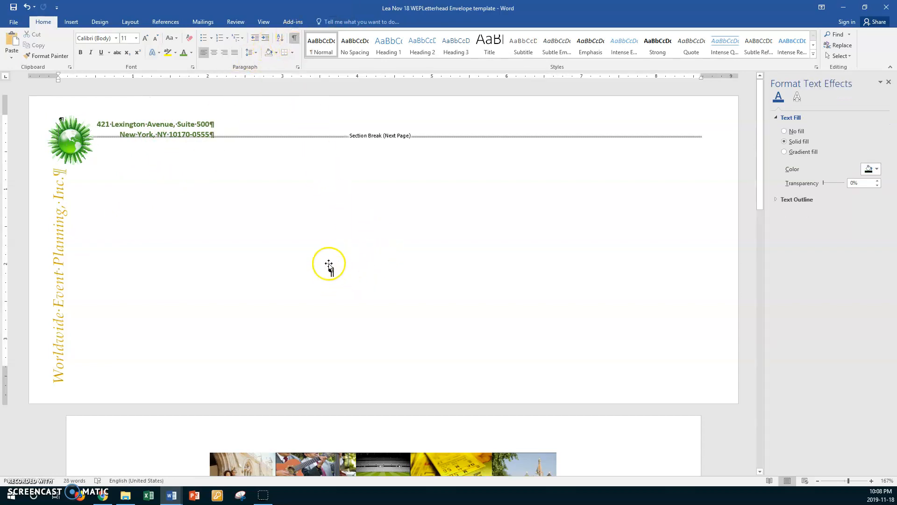
- Enter "[Type Address Here]" in the envelope's centre delivery address frame
click(331, 272)
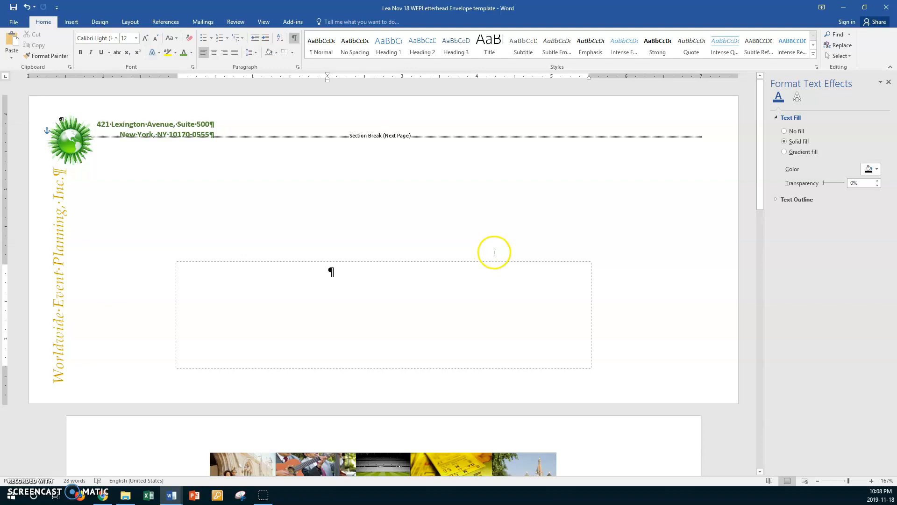
mouse_move(343, 272)
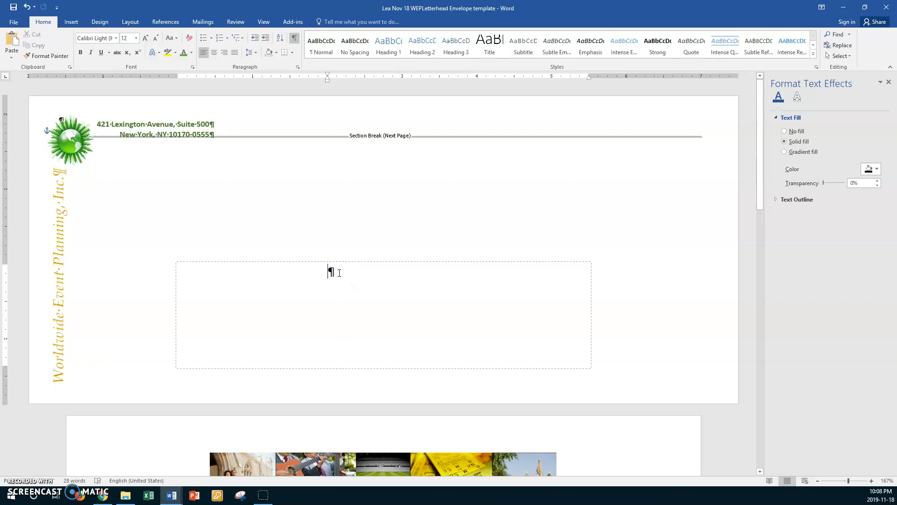
text({)
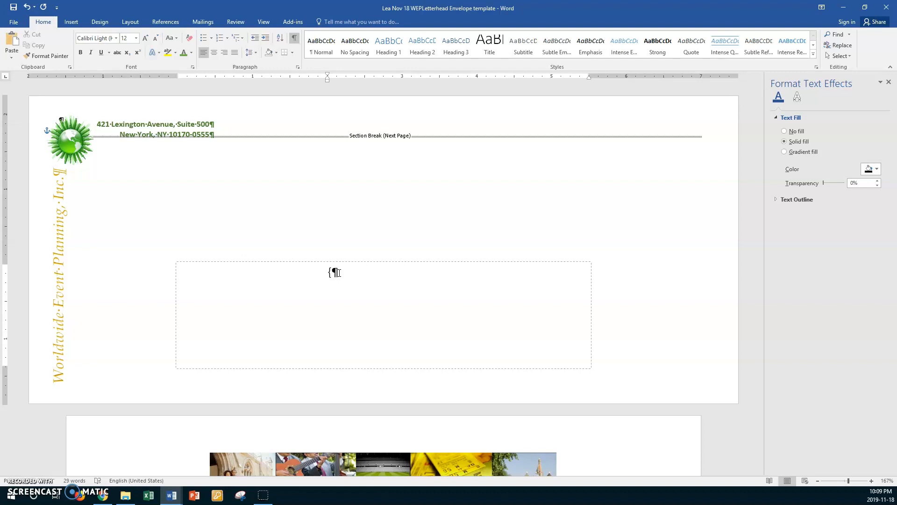
text(Ty)
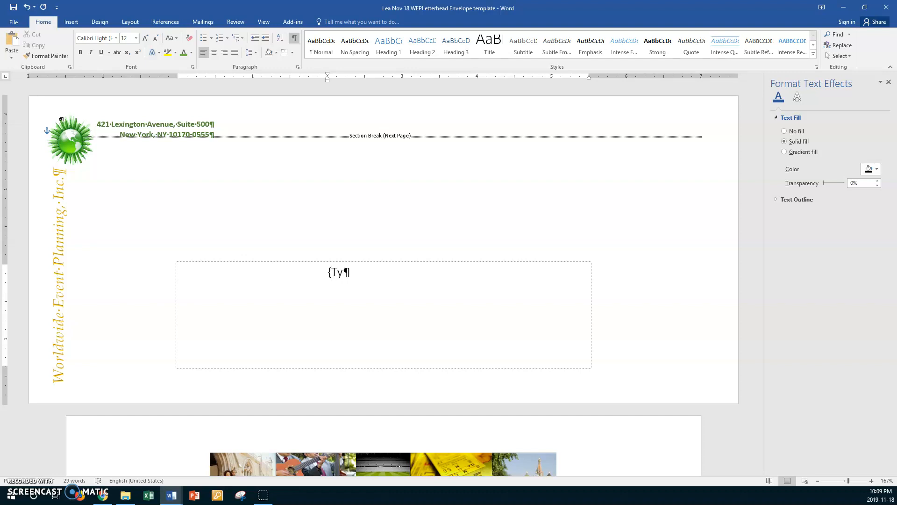
text(pe A)
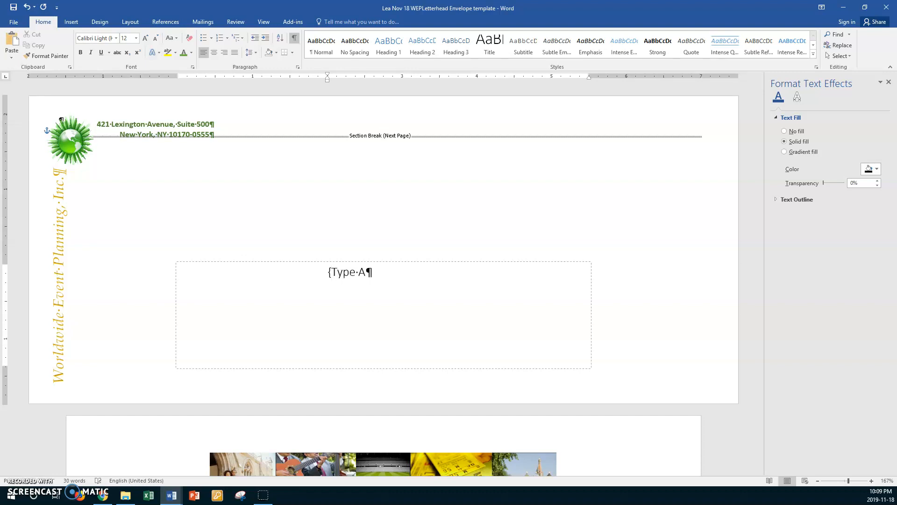
text(ddress)
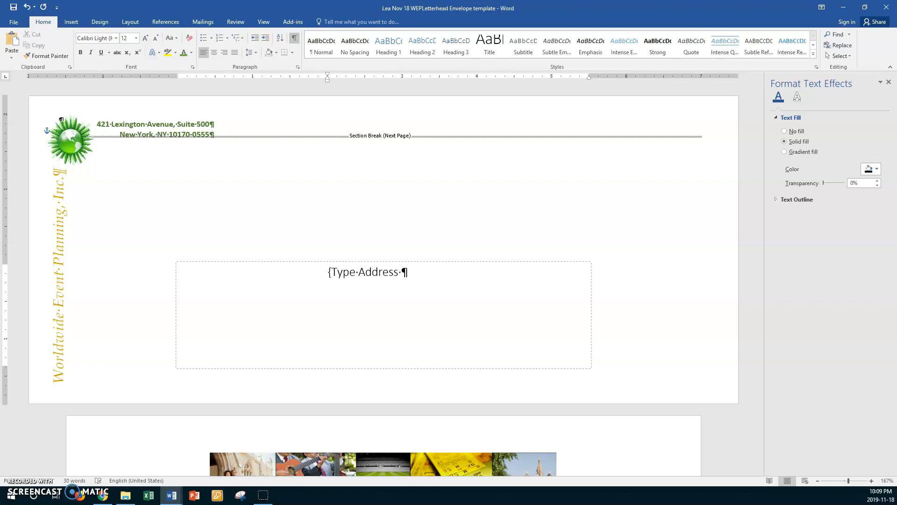
text(Here)
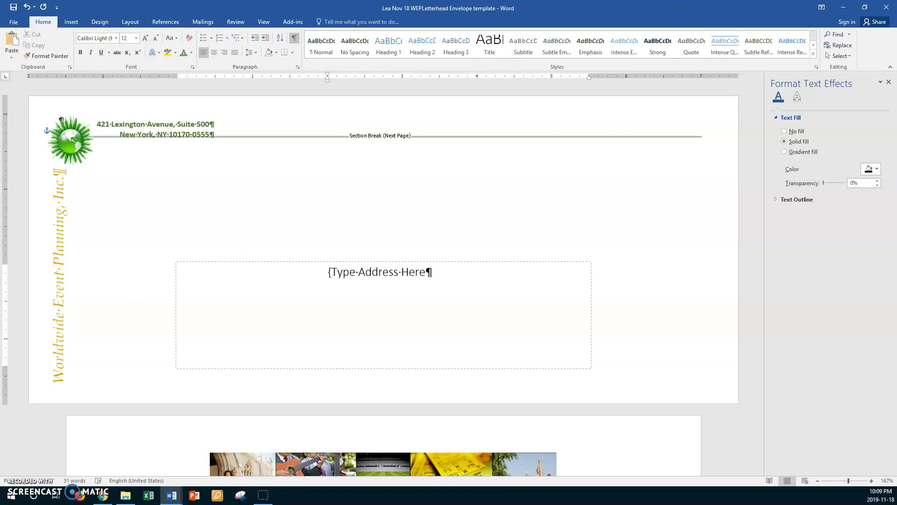
text(])
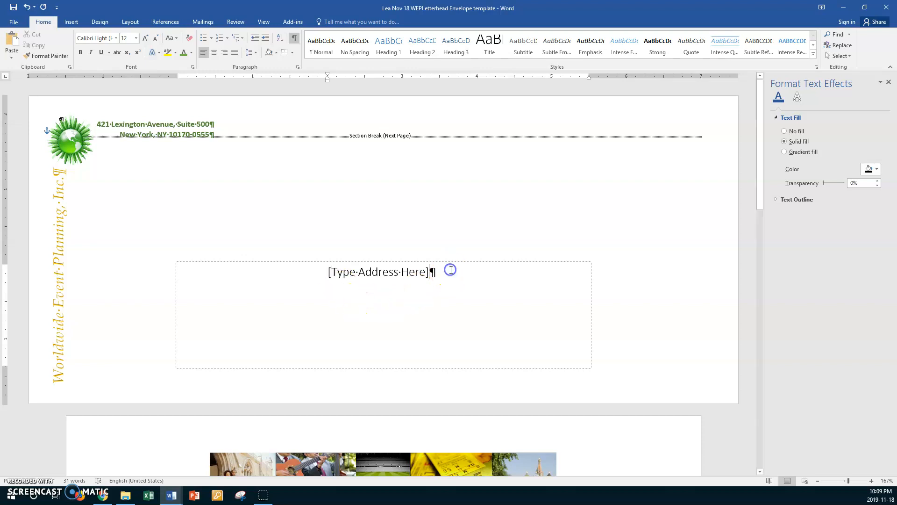
mouse_move(265, 213)
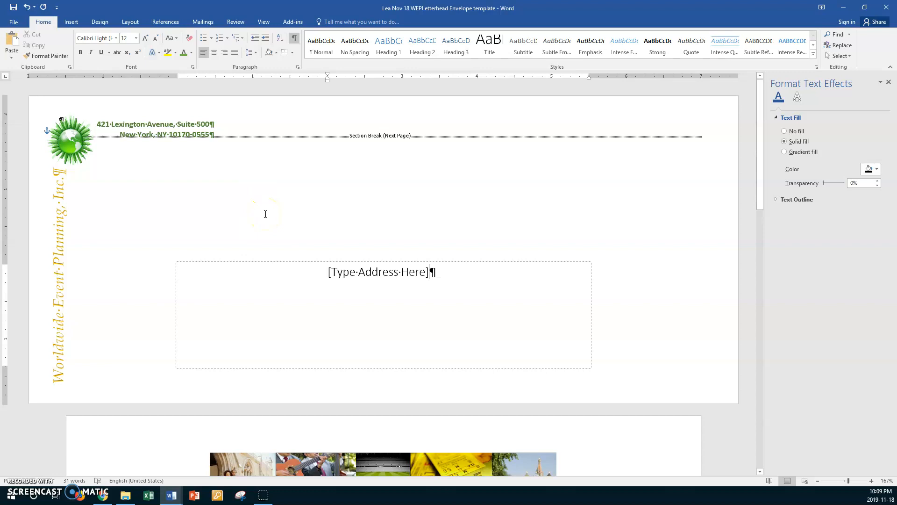
scroll(down, 3)
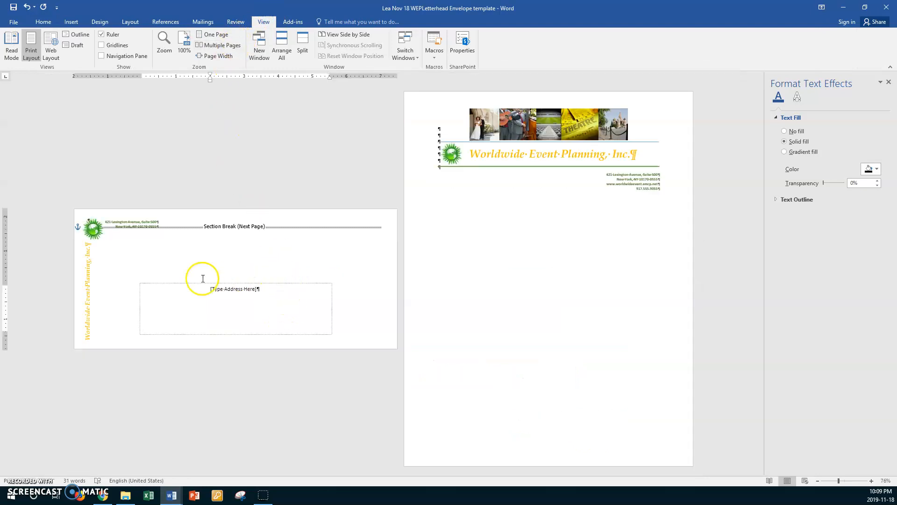
mouse_move(223, 224)
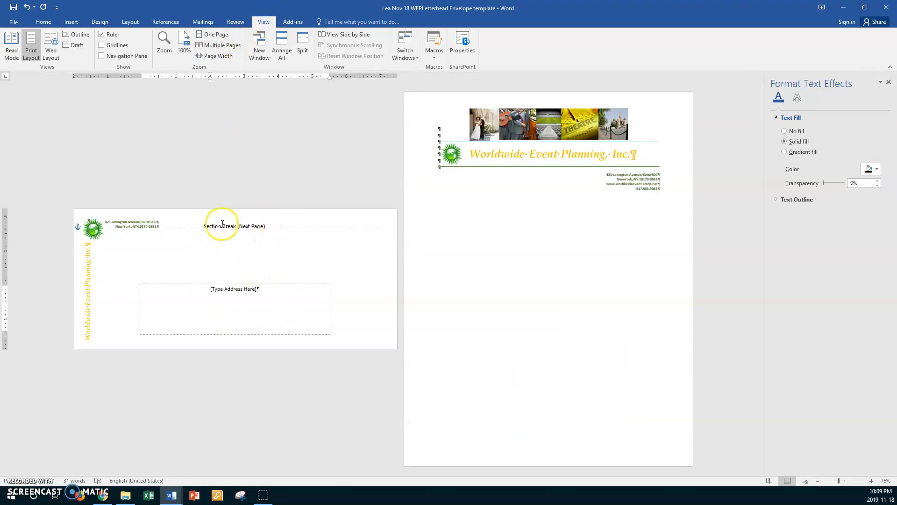
mouse_move(313, 275)
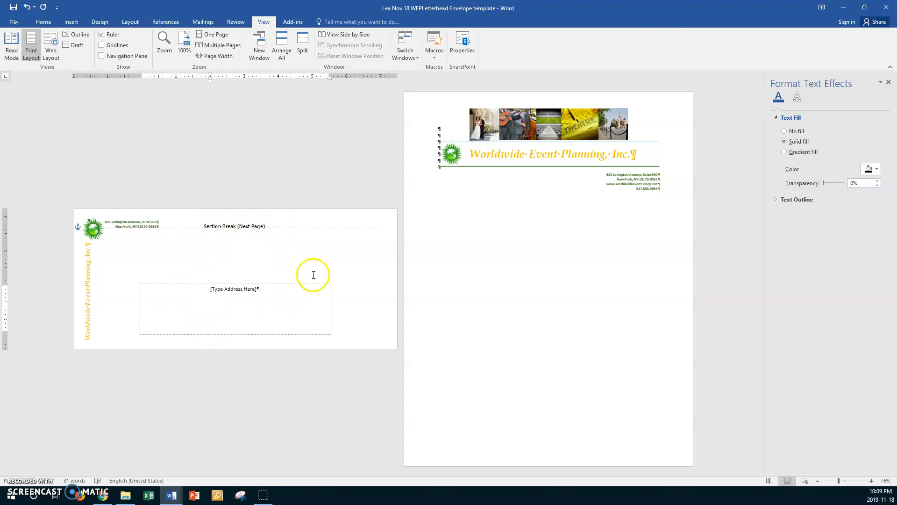
mouse_move(572, 121)
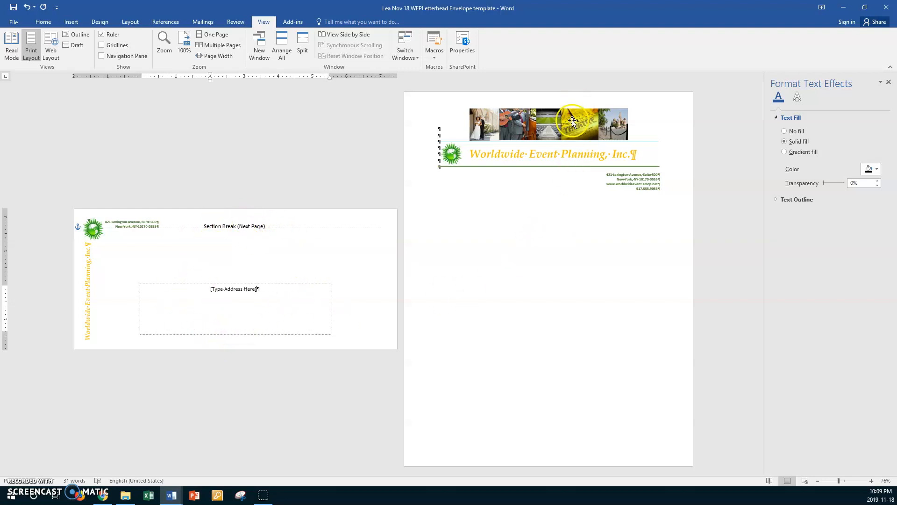
mouse_move(216, 34)
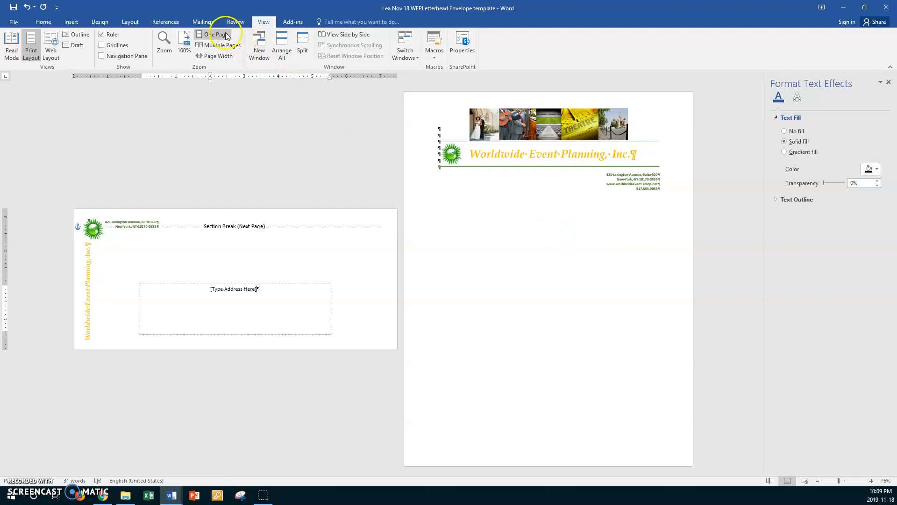
click(215, 34)
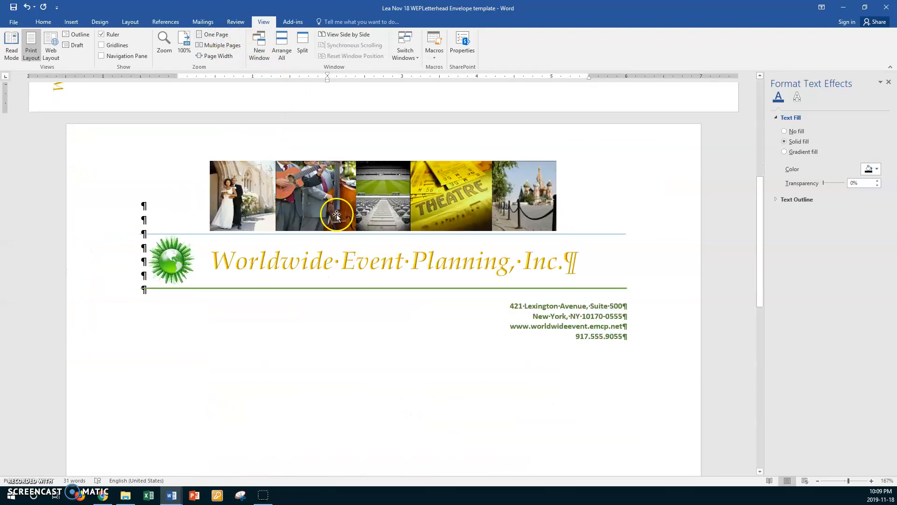
scroll(down, 3)
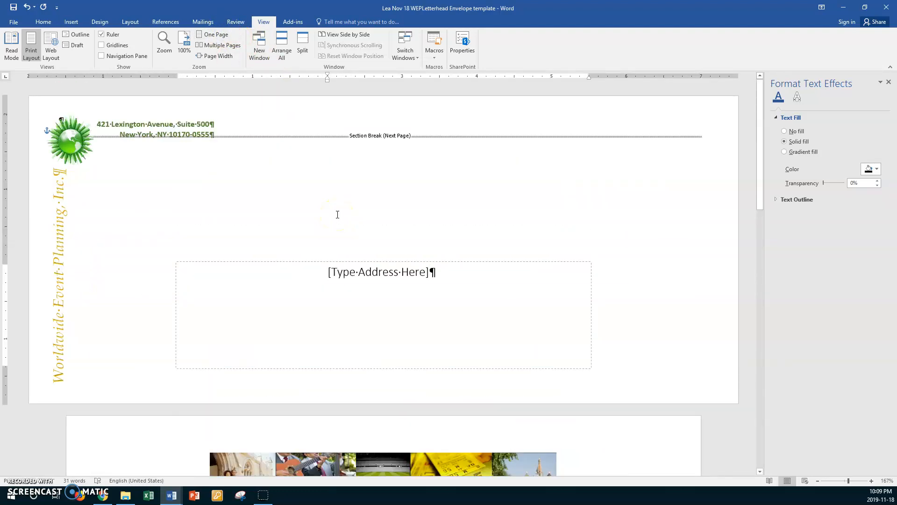
mouse_move(222, 45)
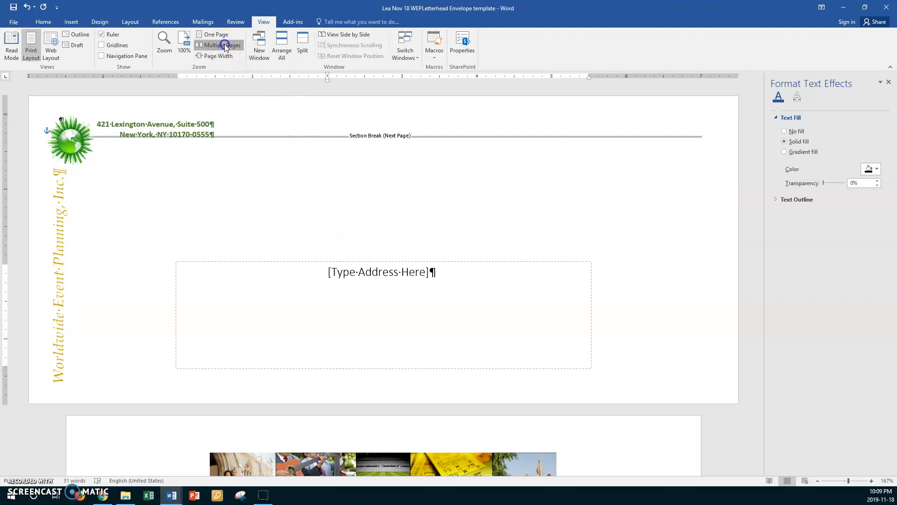
click(218, 45)
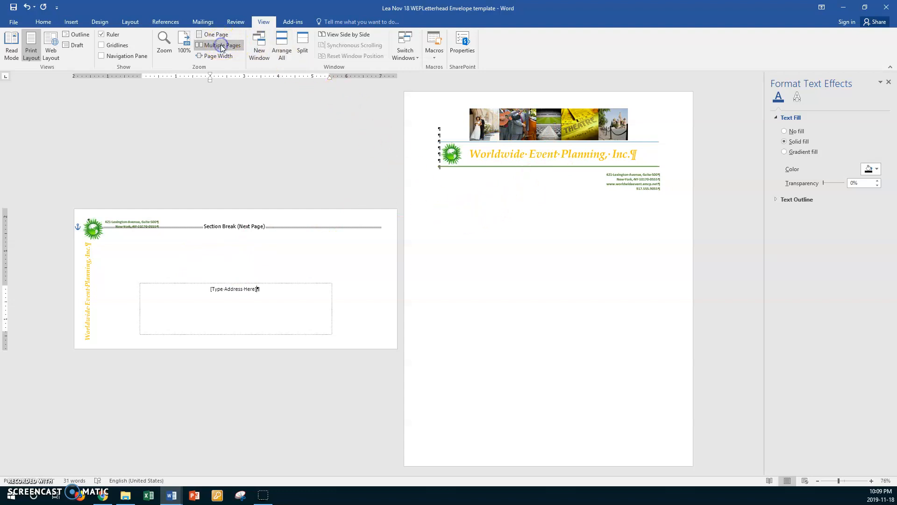
click(216, 34)
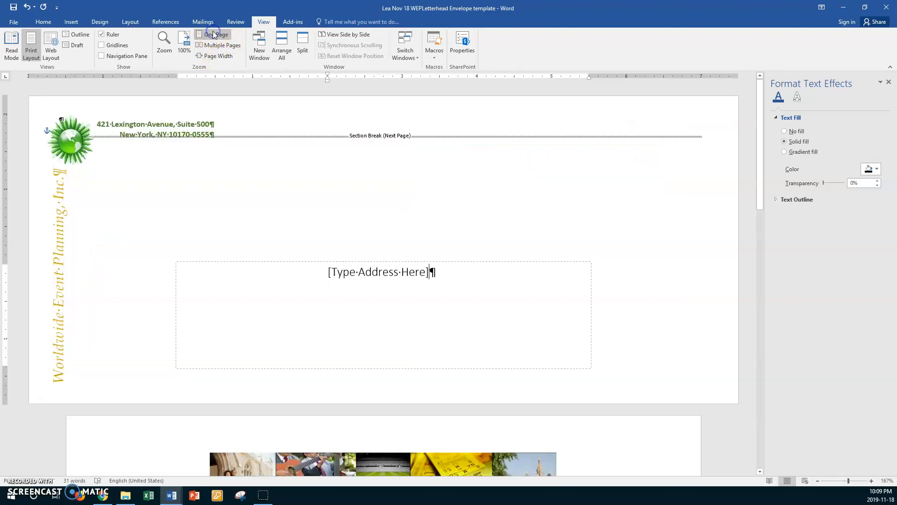
mouse_move(438, 274)
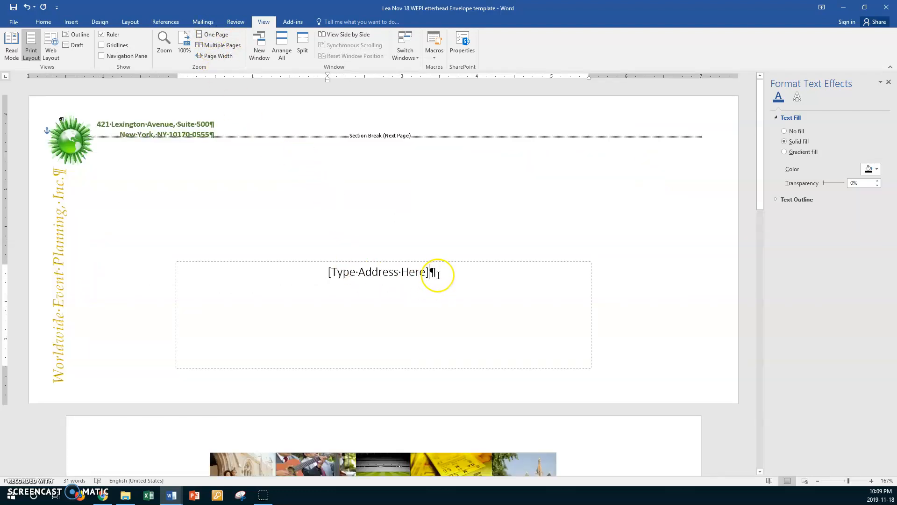